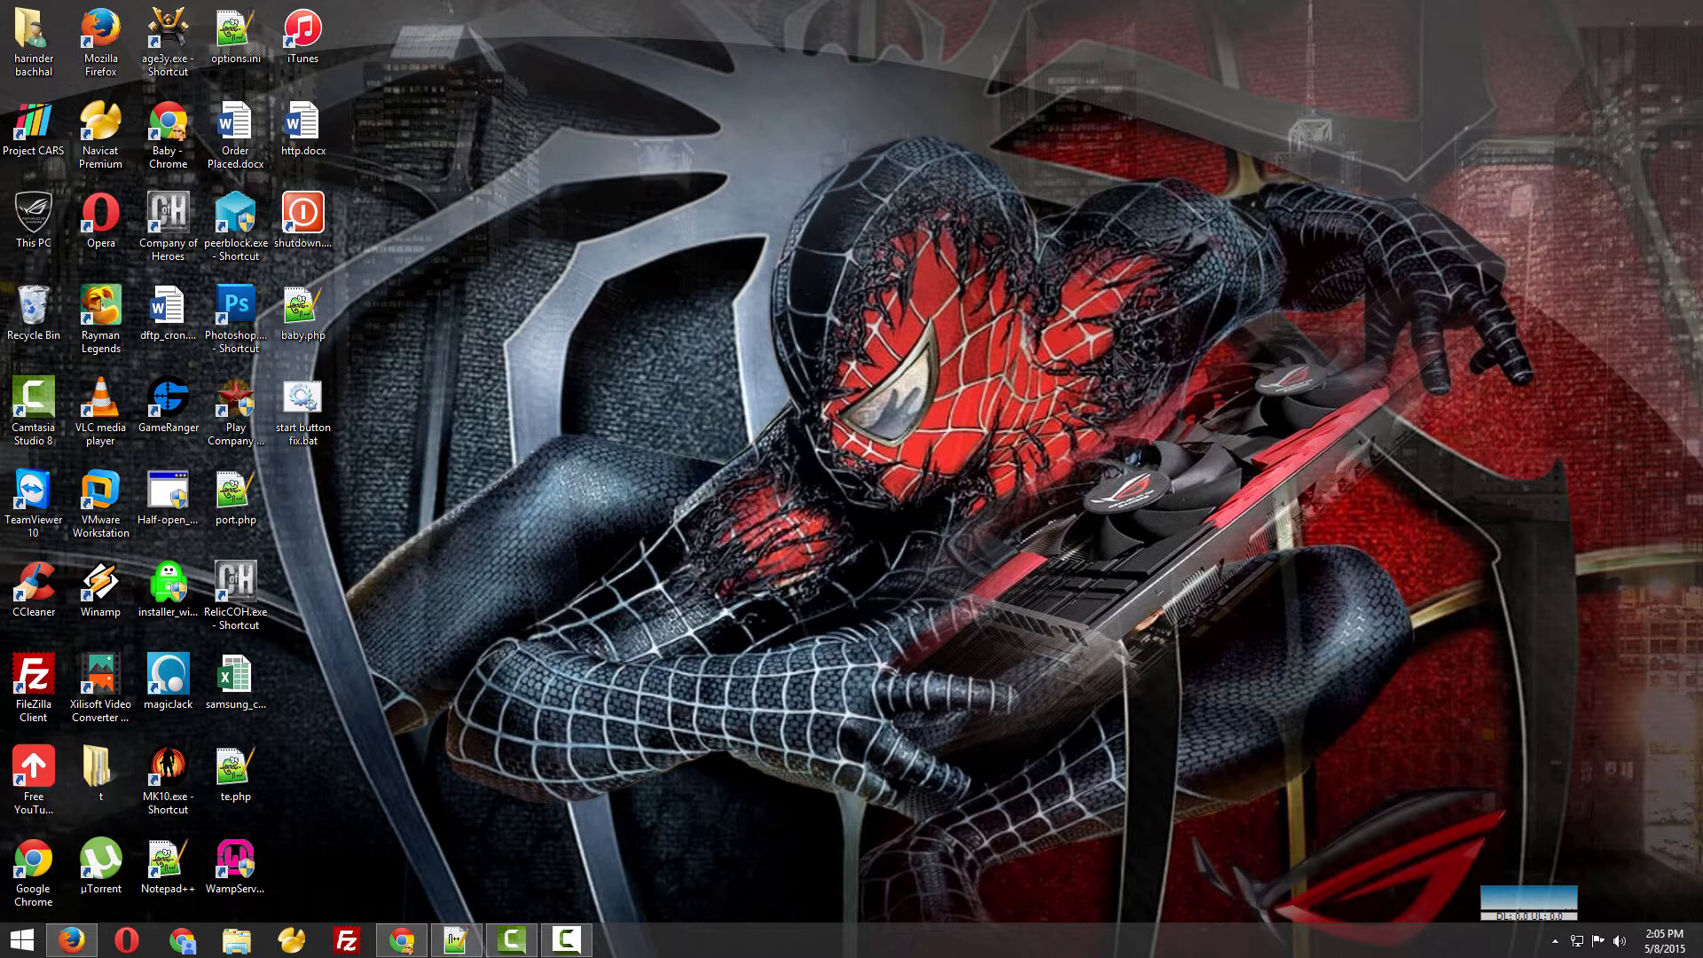
Open Task Manager from the Ctrl+Alt+Delete security screen
{"action": "key", "text": "ctrl+alt+delete"}
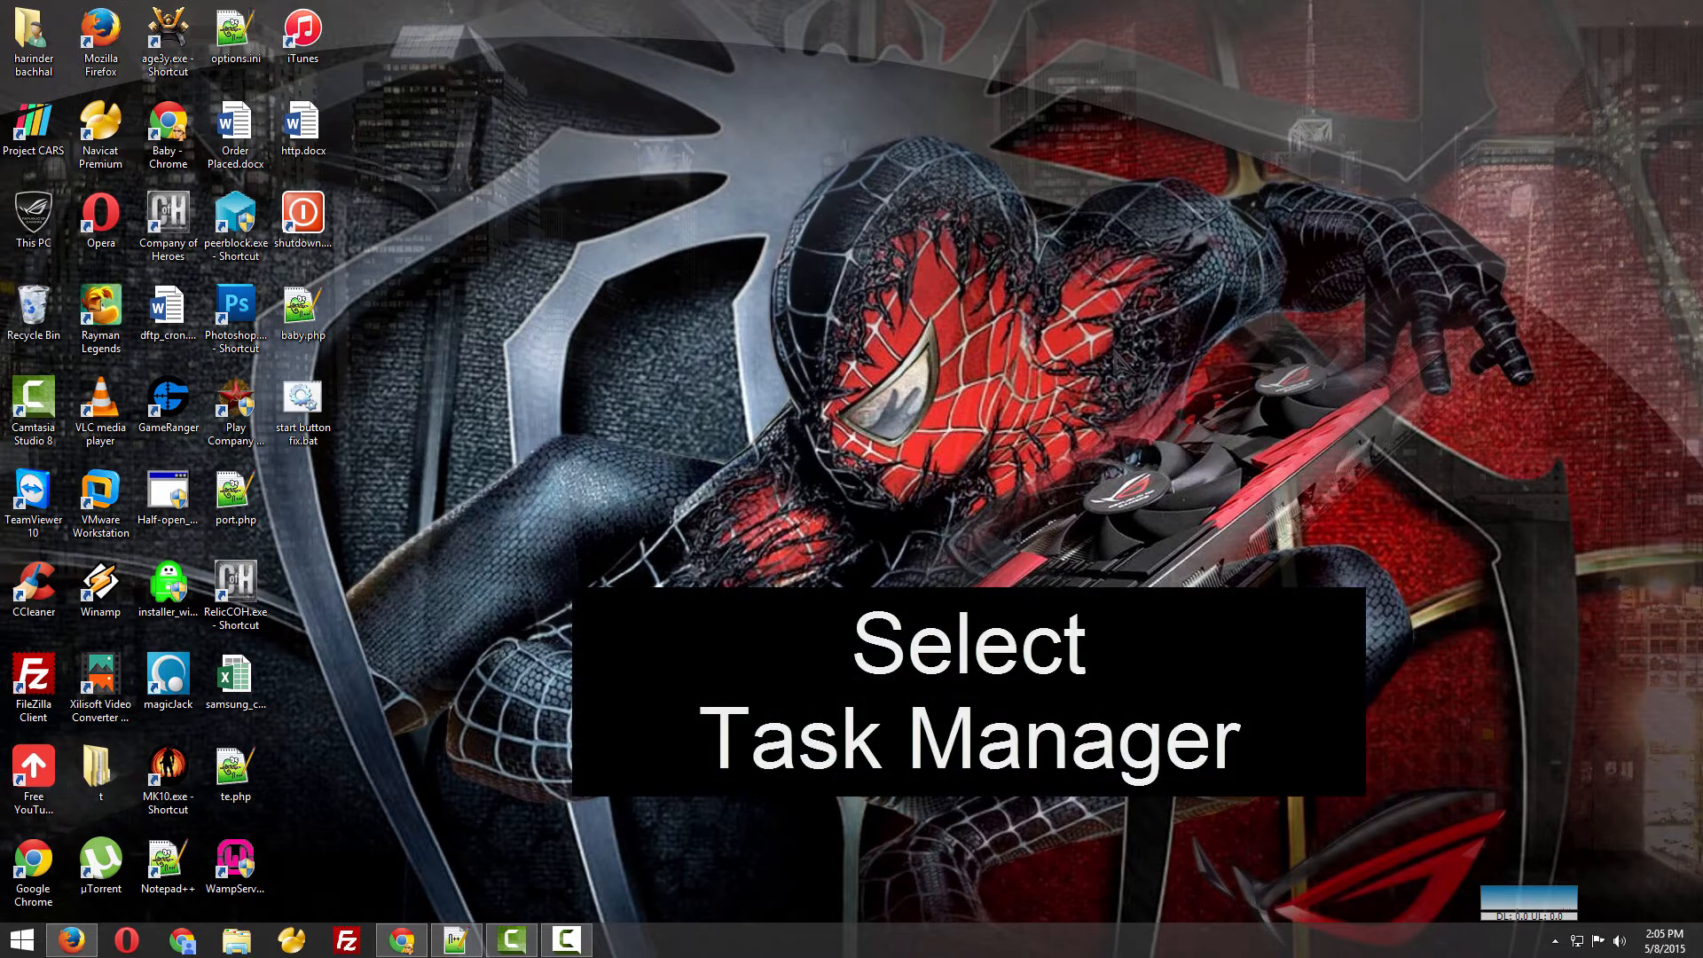
{"action": "left_click", "coordinate": [619, 940]}
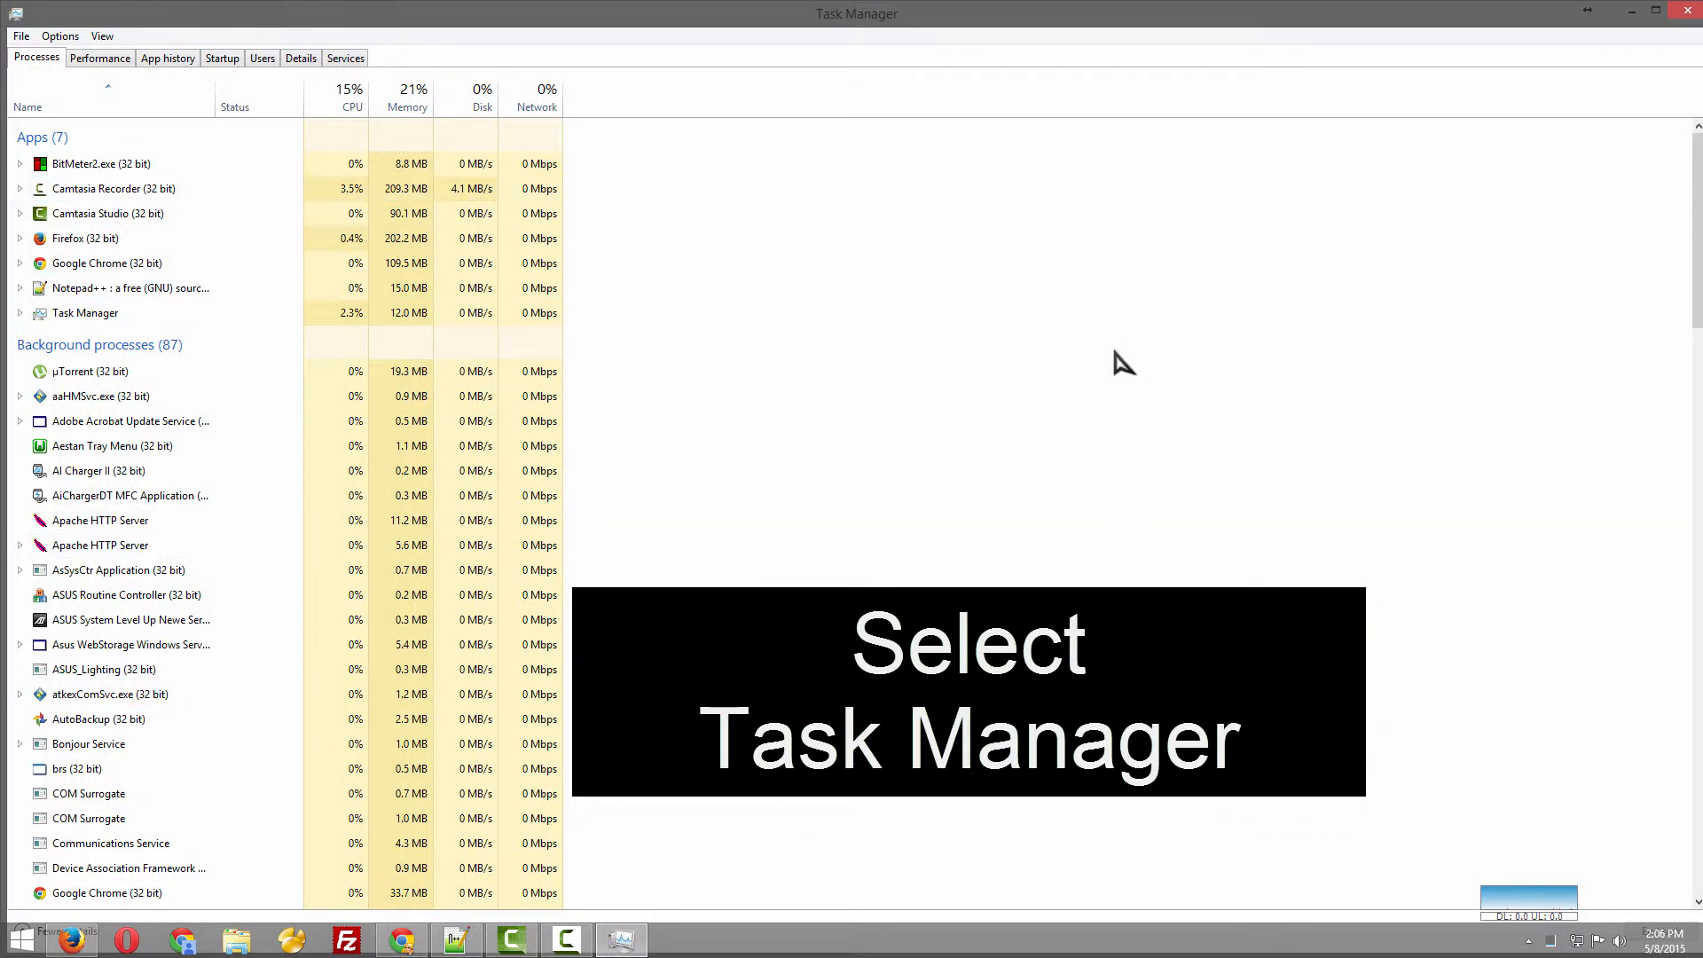
Scroll the process list to Windows Explorer and bring up its actions menu
{"action": "left_click", "coordinate": [92, 372]}
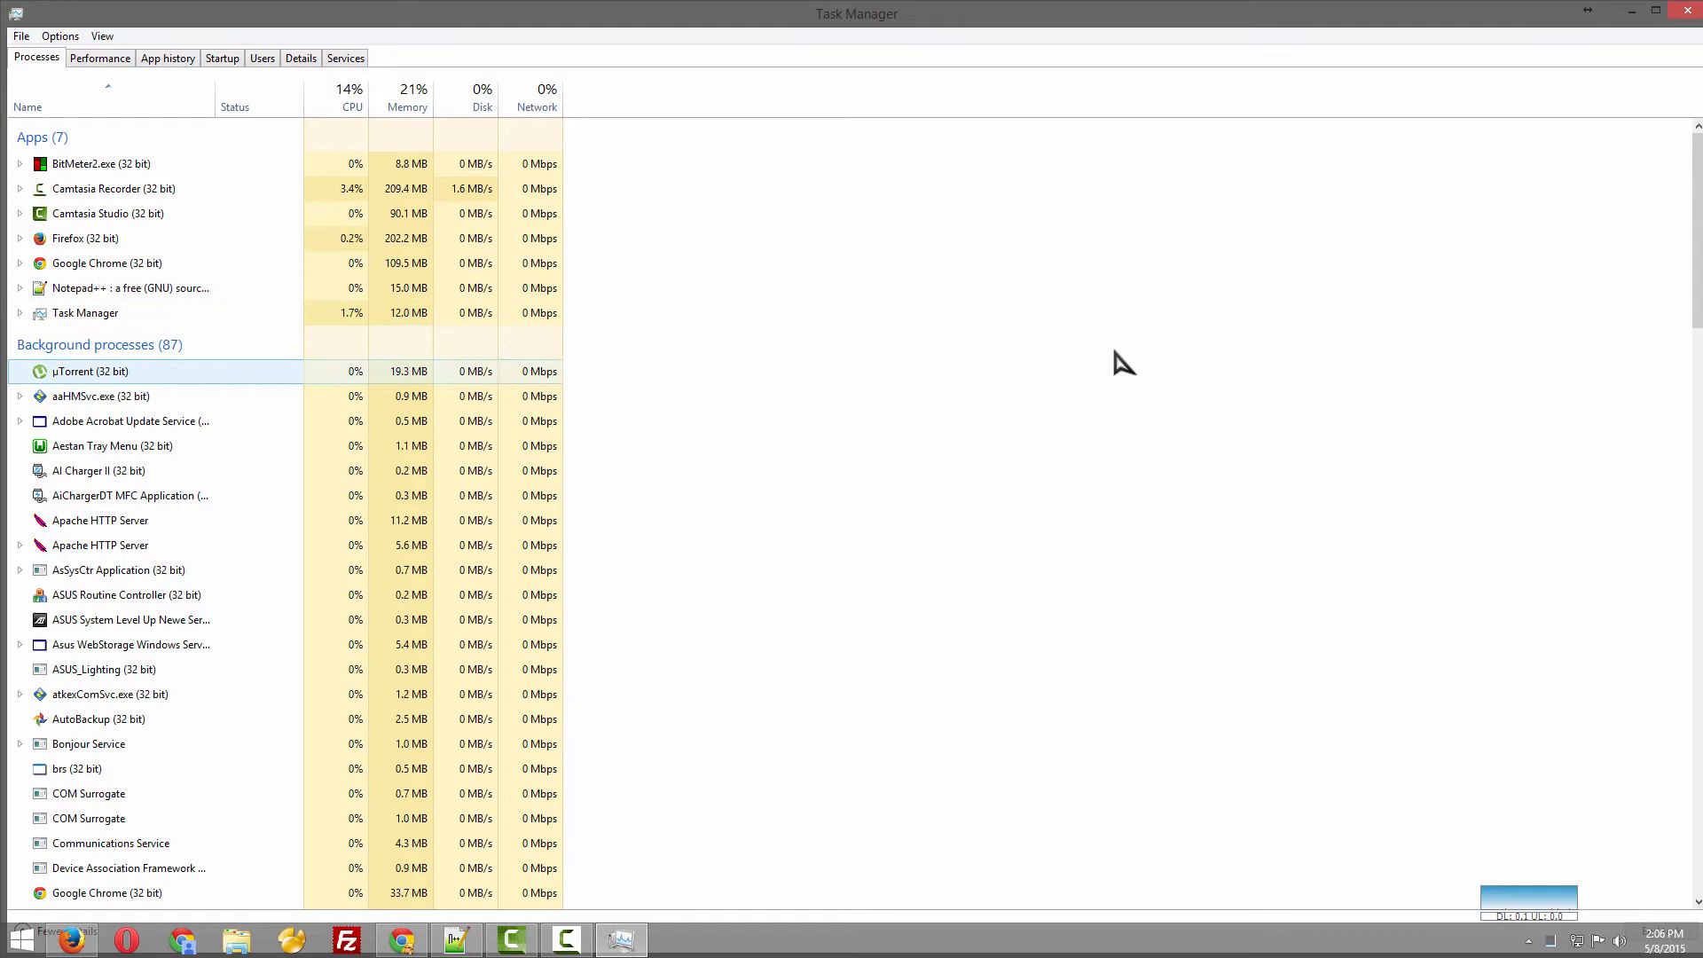
{"action": "scroll", "scroll_direction": "down", "scroll_amount": 3}
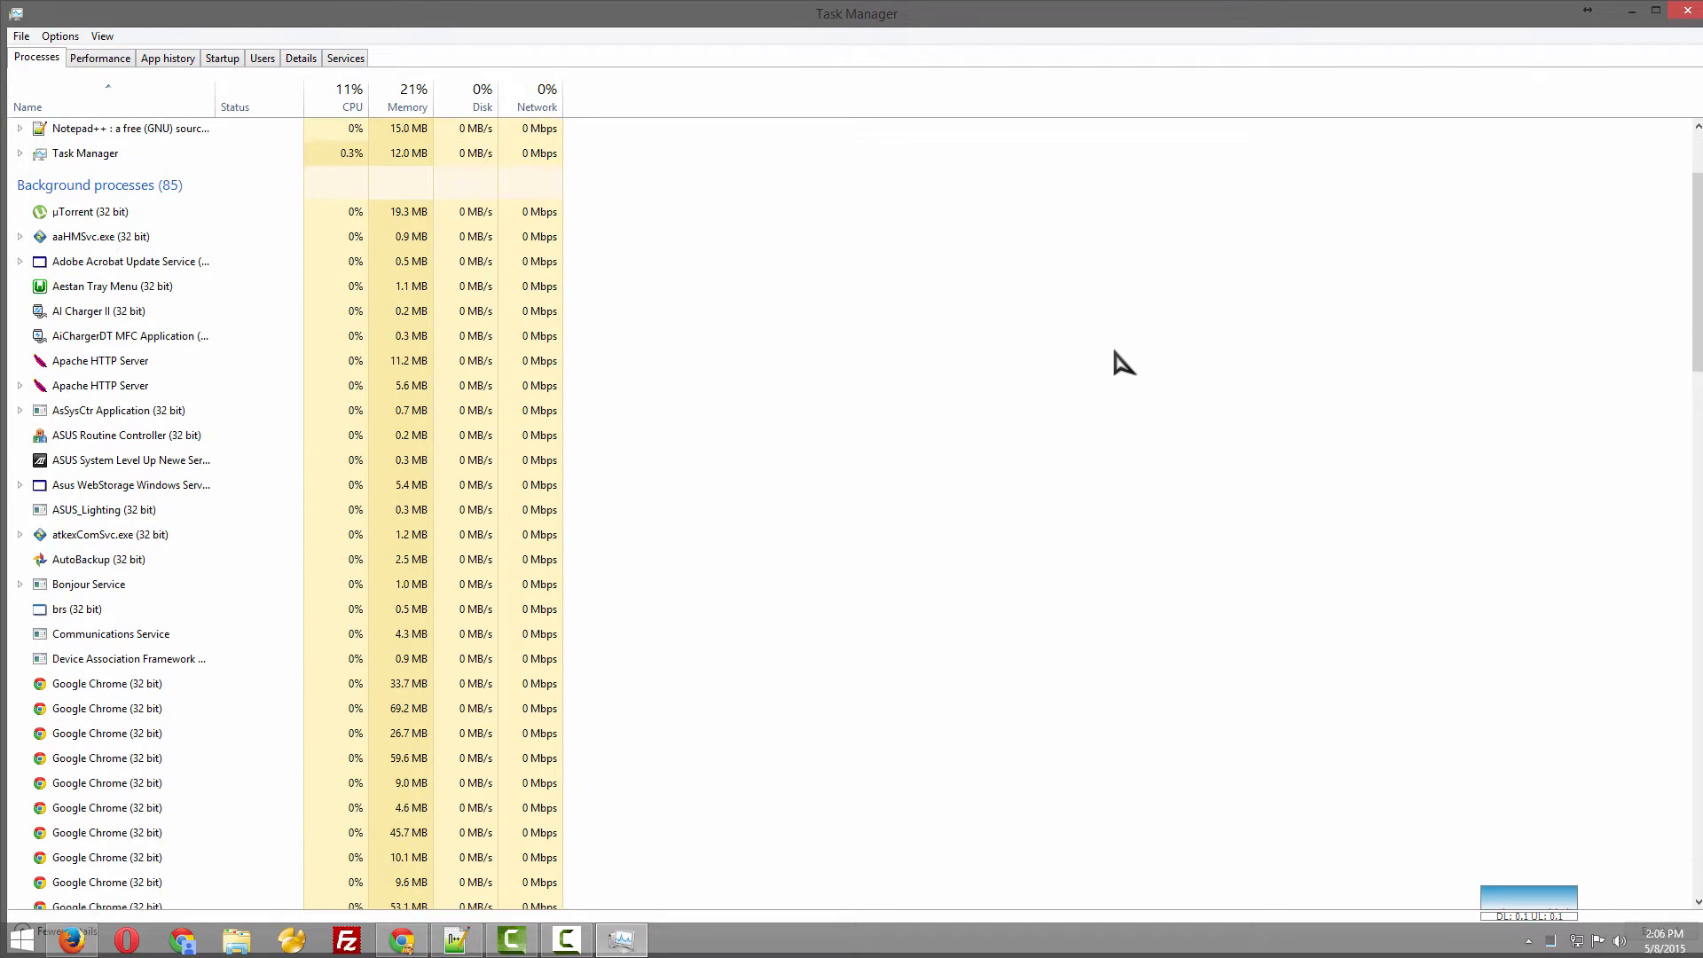
{"action": "scroll", "scroll_direction": "down", "scroll_amount": 3}
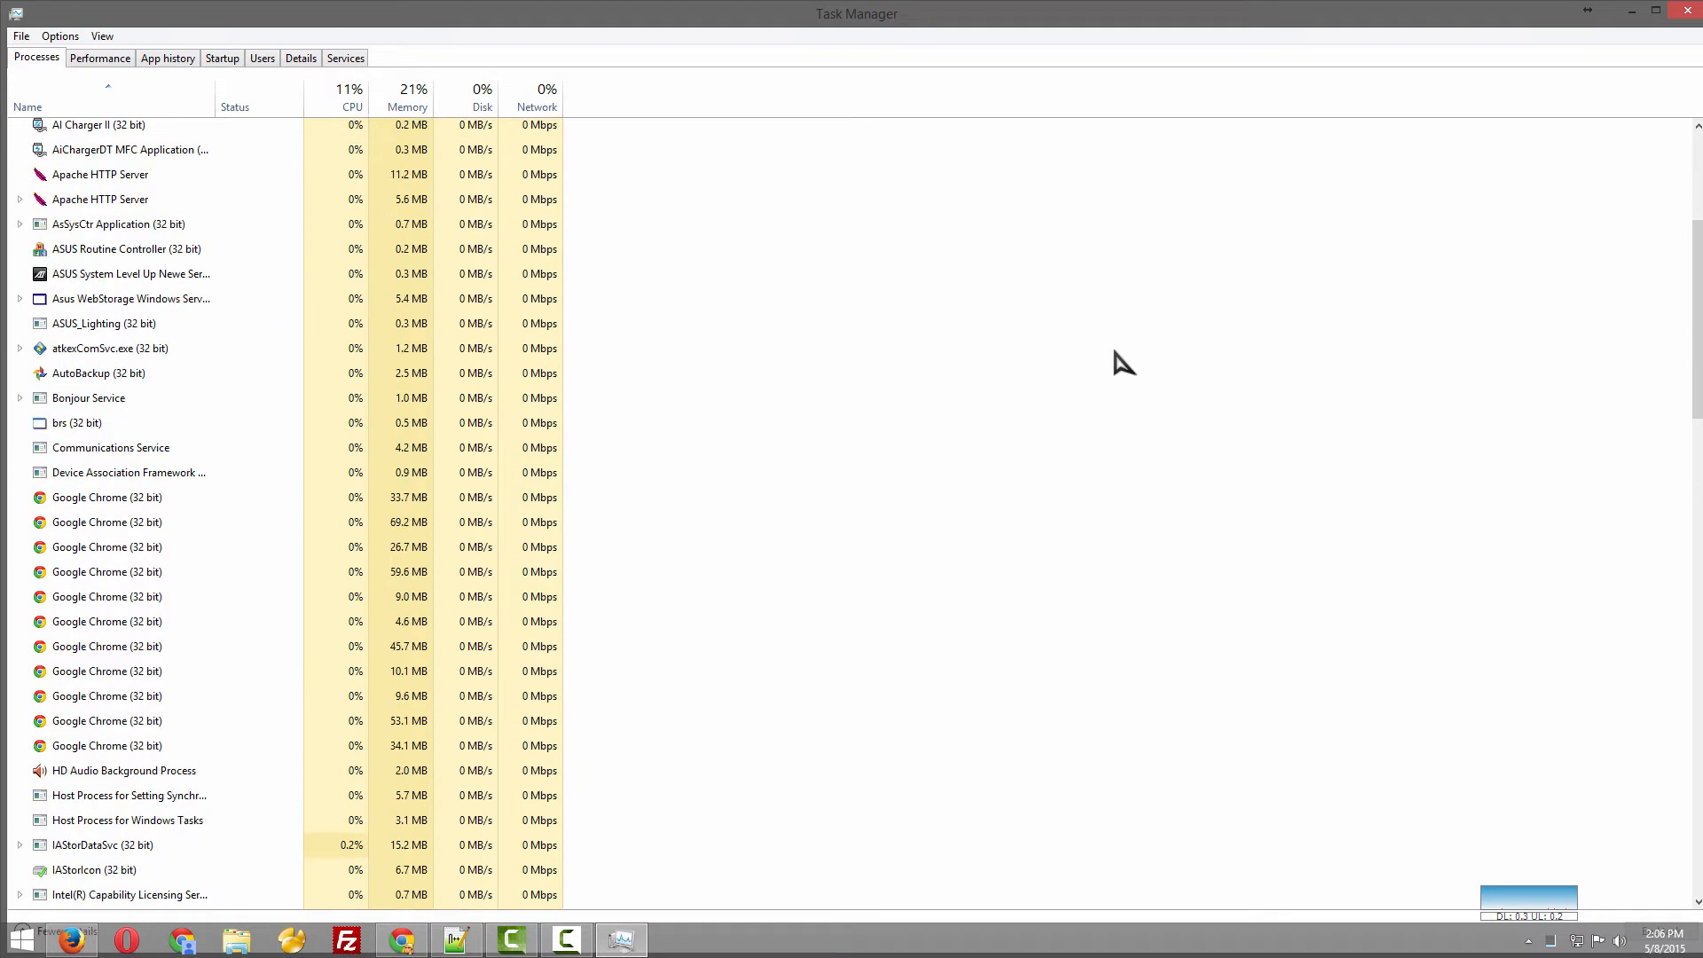
{"action": "scroll", "scroll_direction": "down", "scroll_amount": 3}
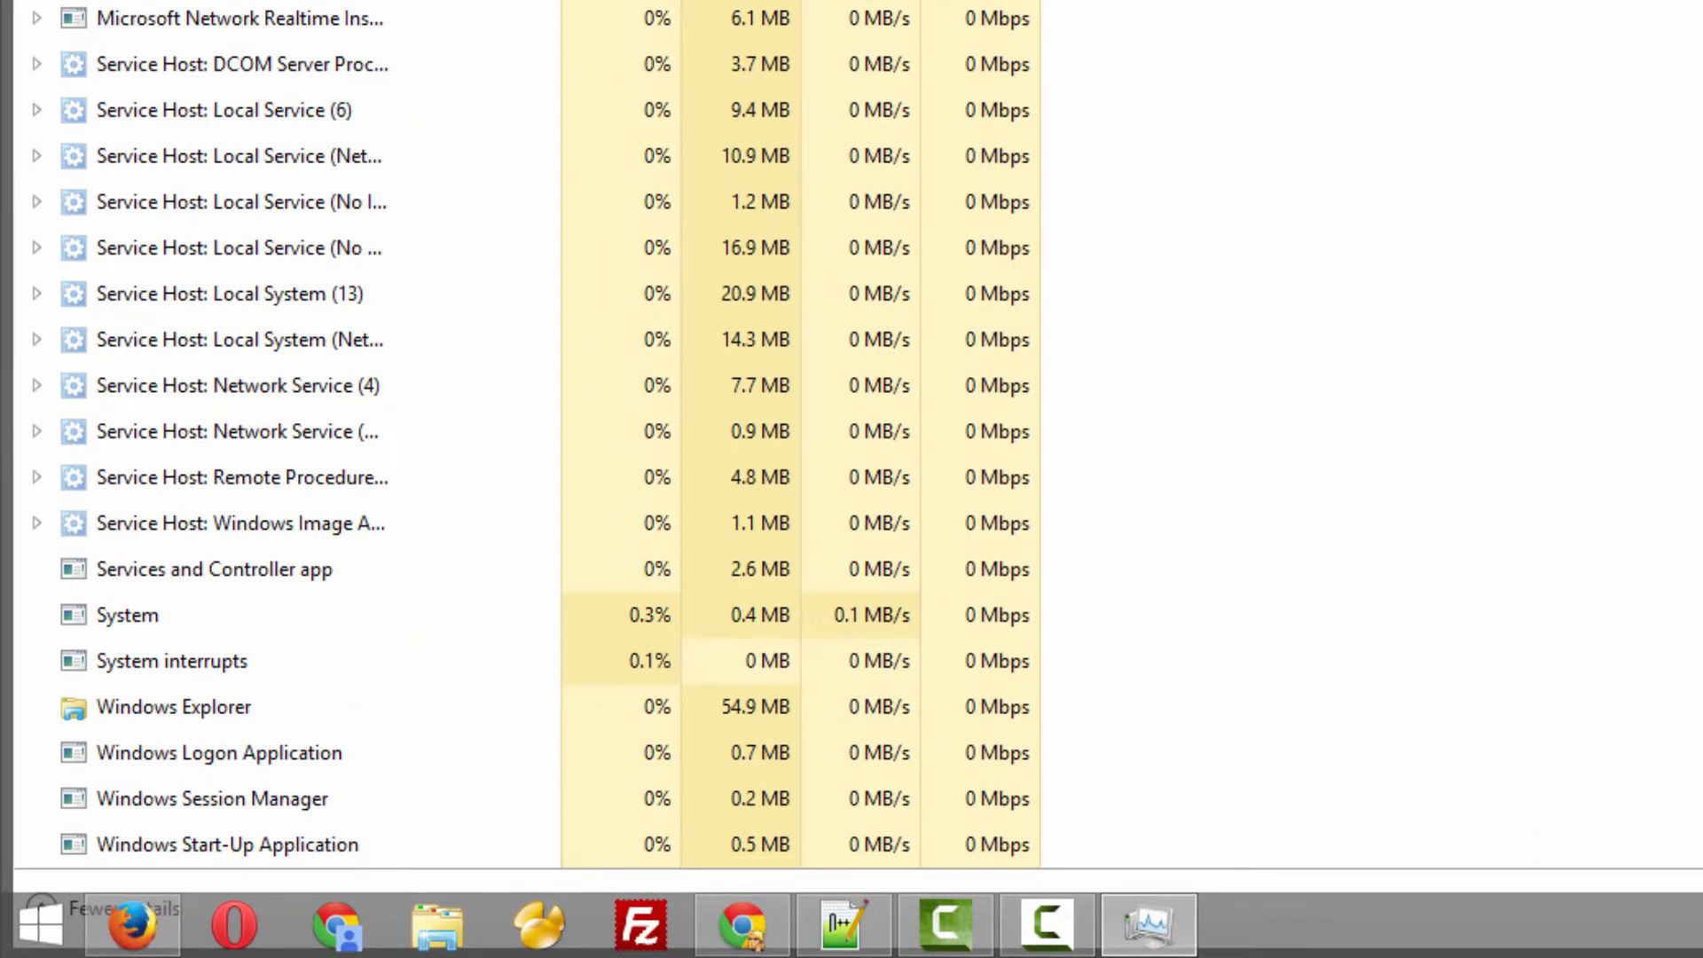
{"action": "left_click", "coordinate": [173, 707]}
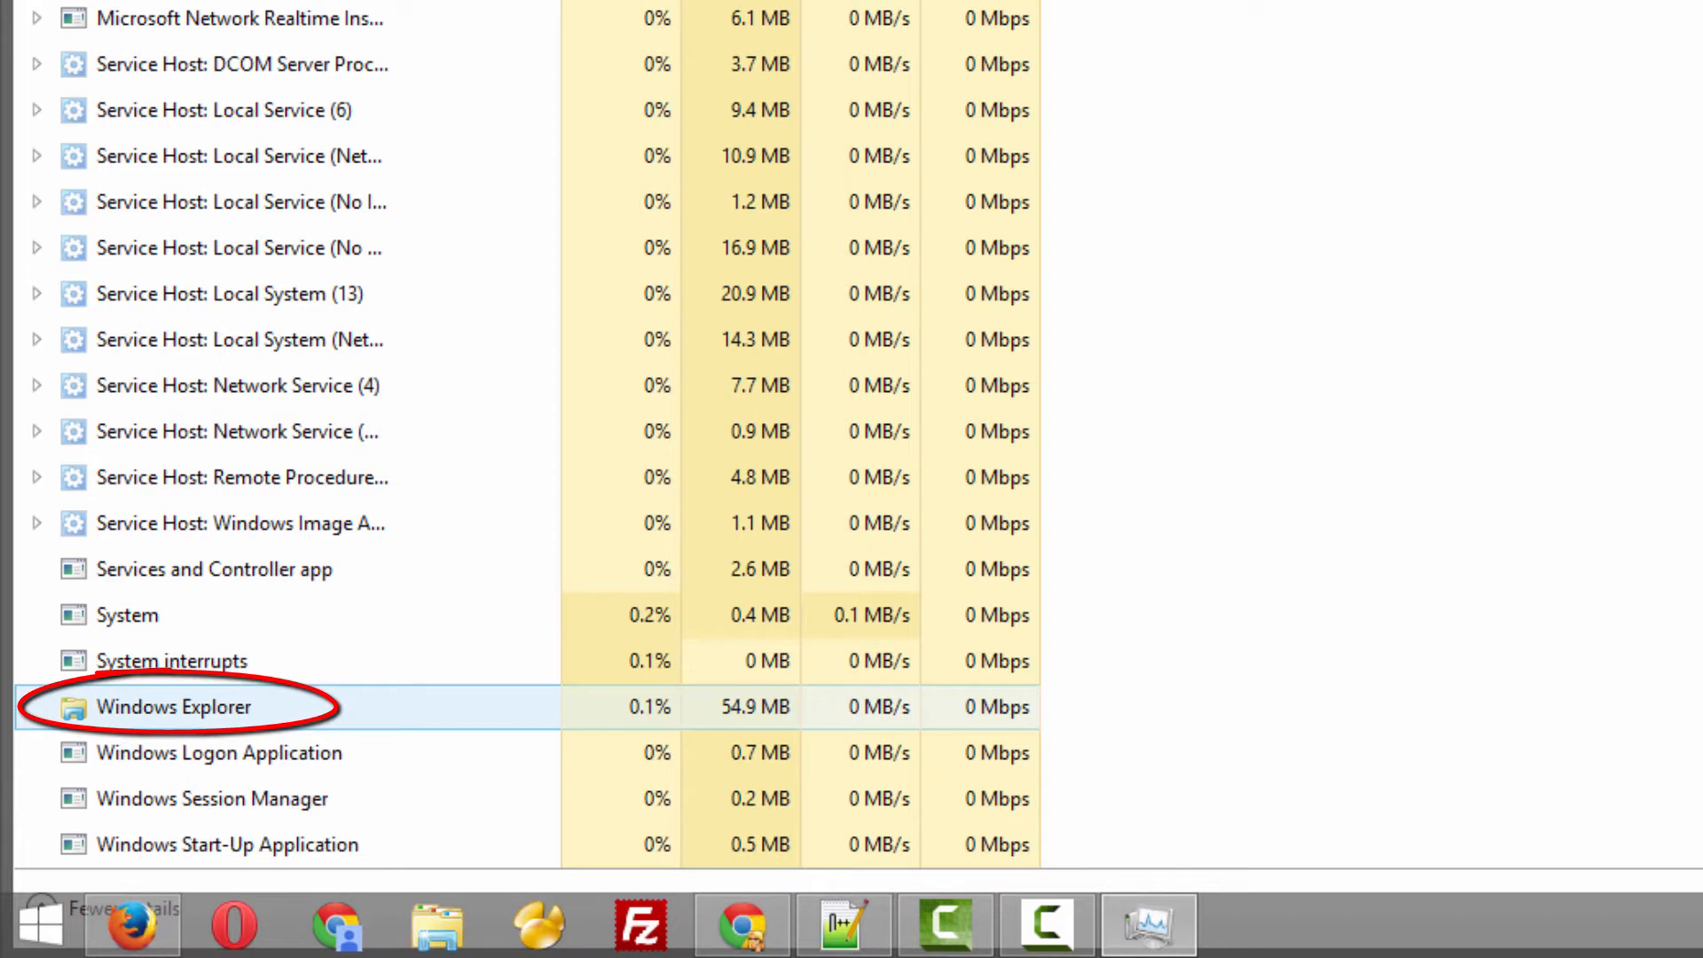
{"action": "right_click", "coordinate": [174, 707]}
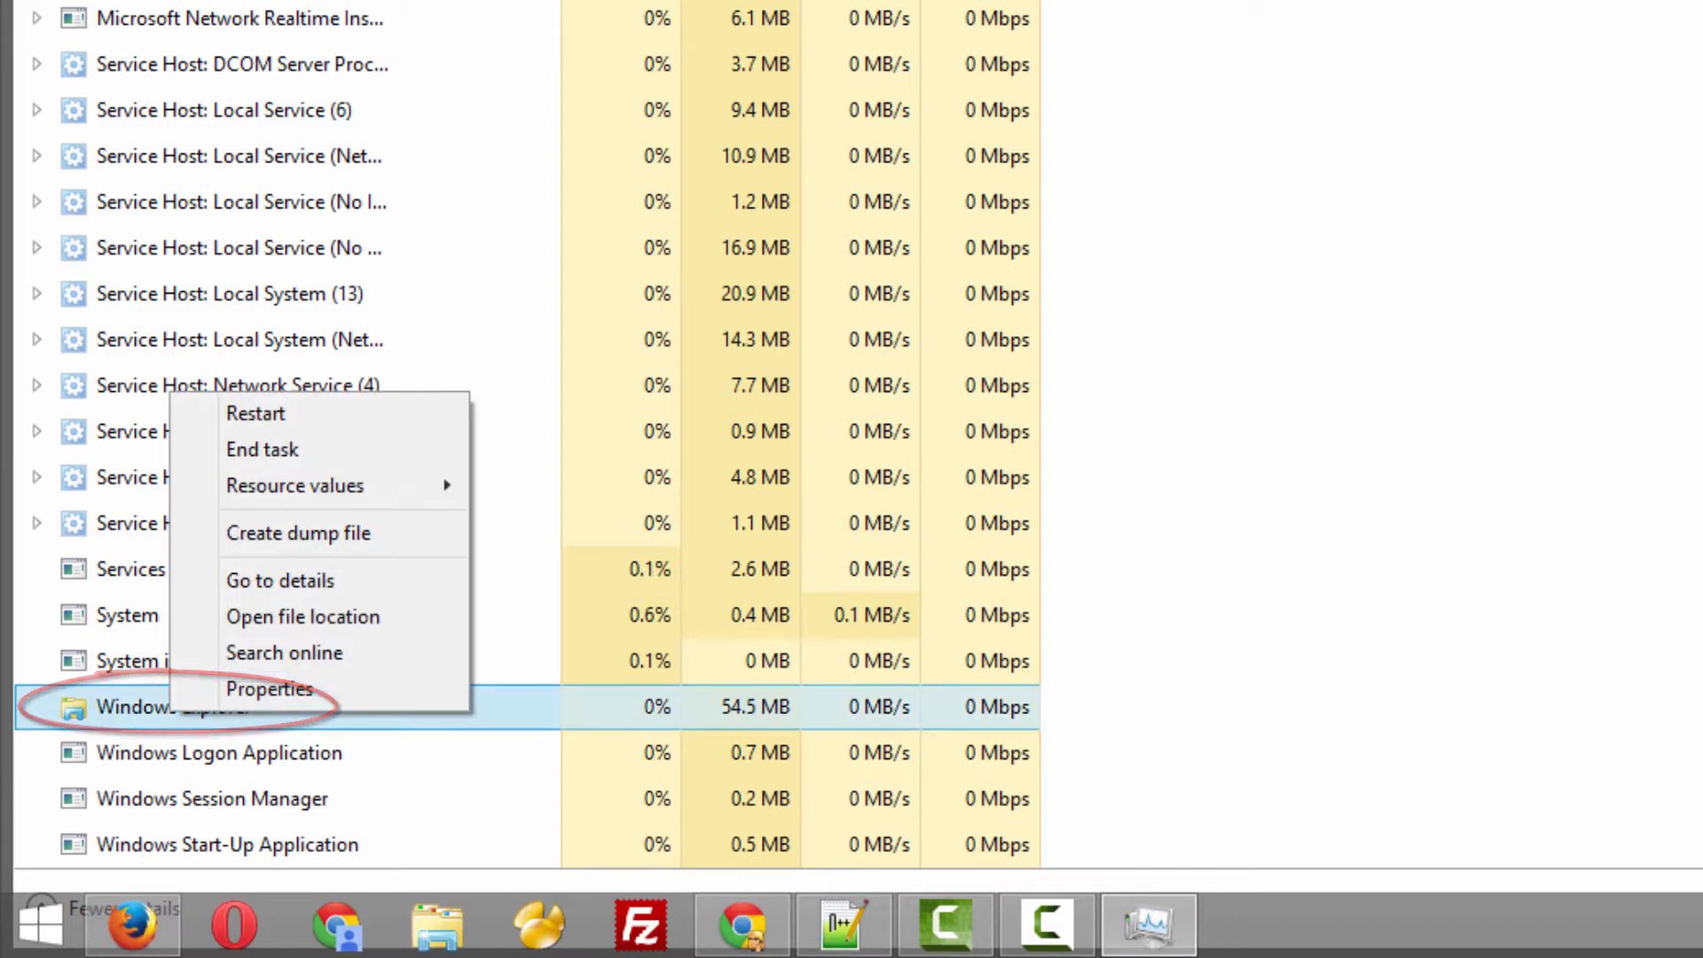
{"action": "mouse_move", "coordinate": [256, 412]}
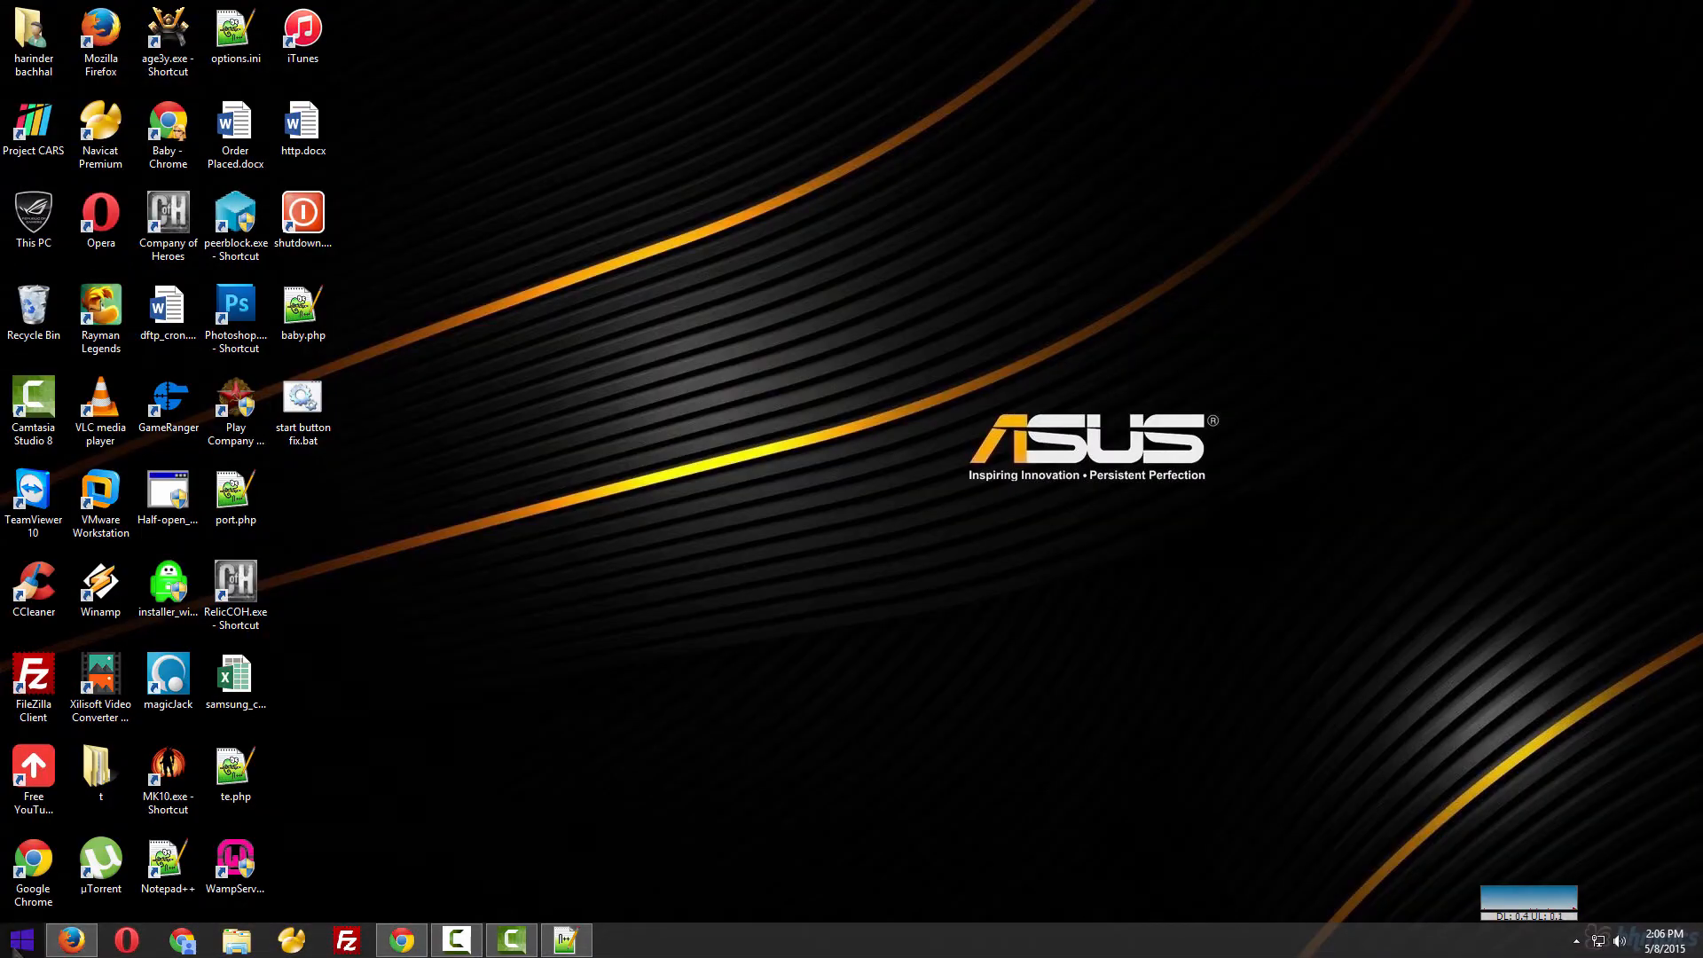
{"action": "left_click", "coordinate": [19, 941]}
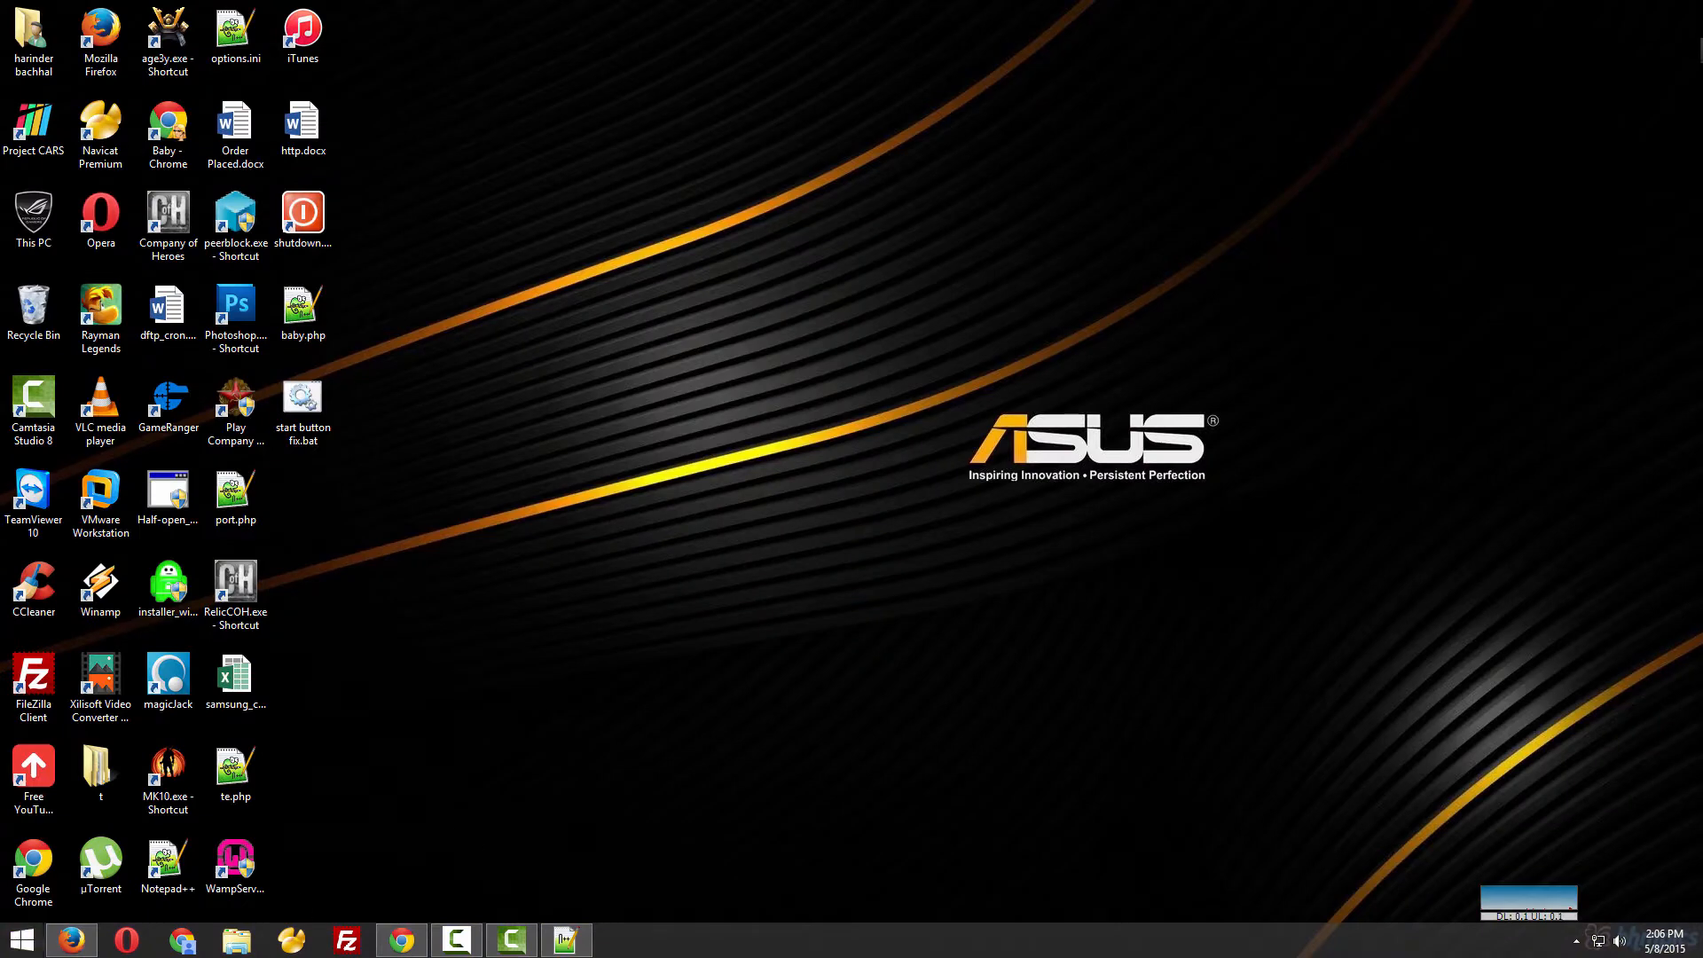
{"action": "mouse_move", "coordinate": [649, 556]}
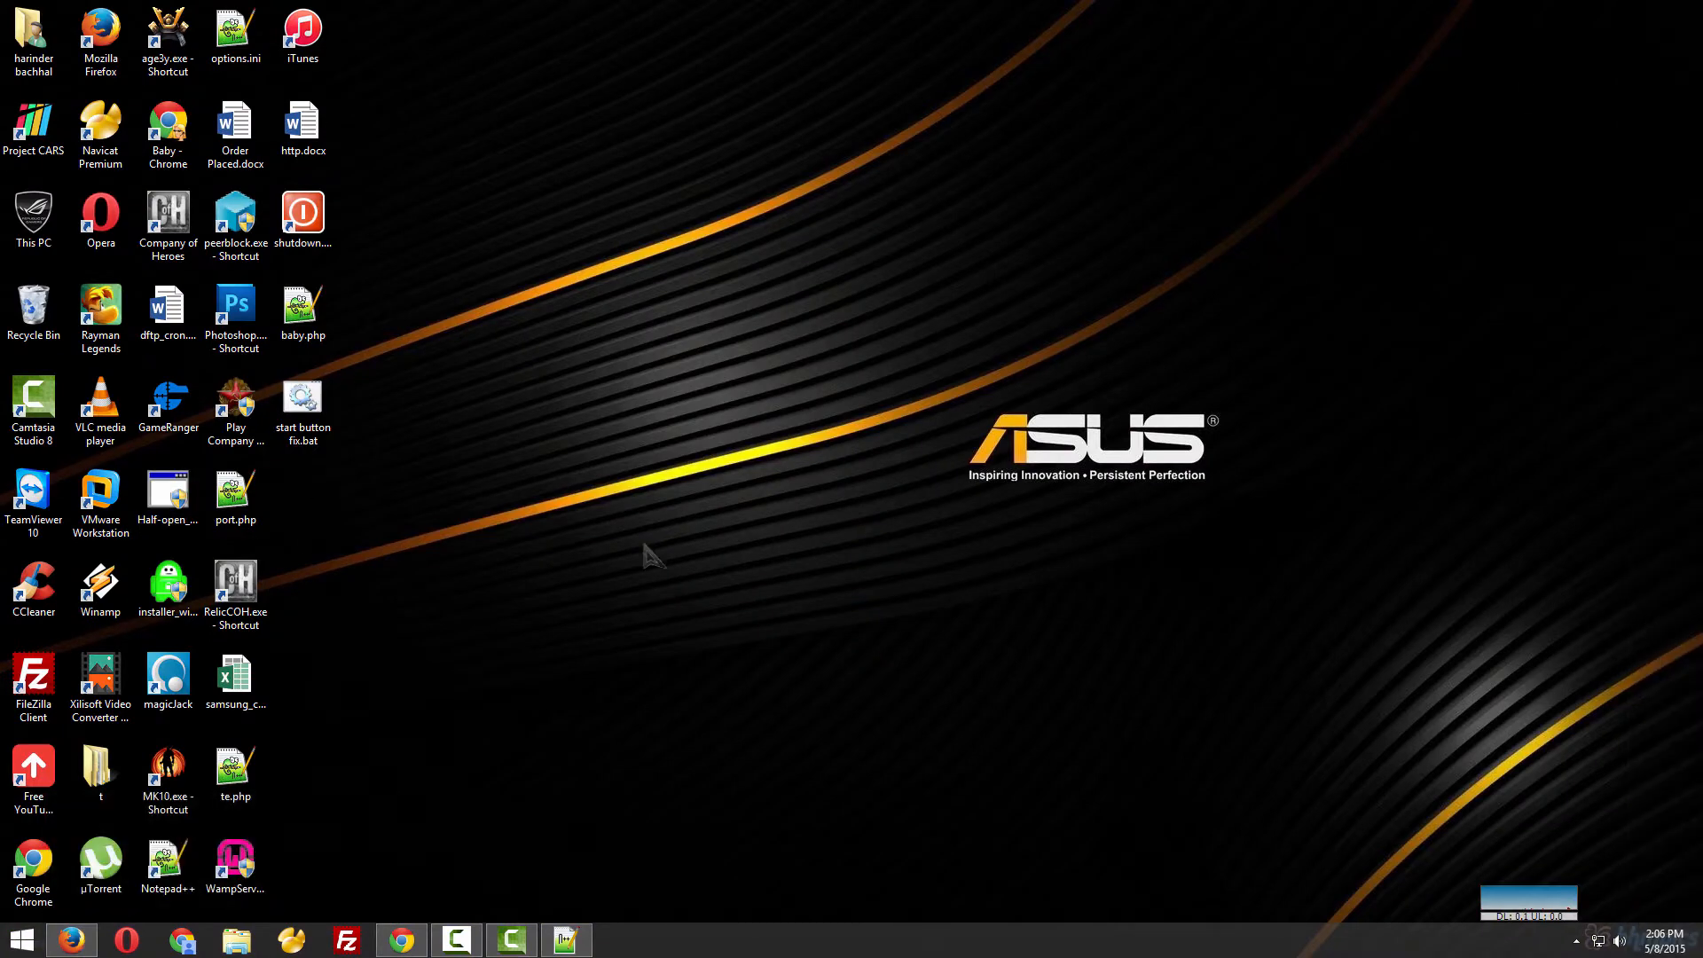
{"action": "mouse_move", "coordinate": [605, 586]}
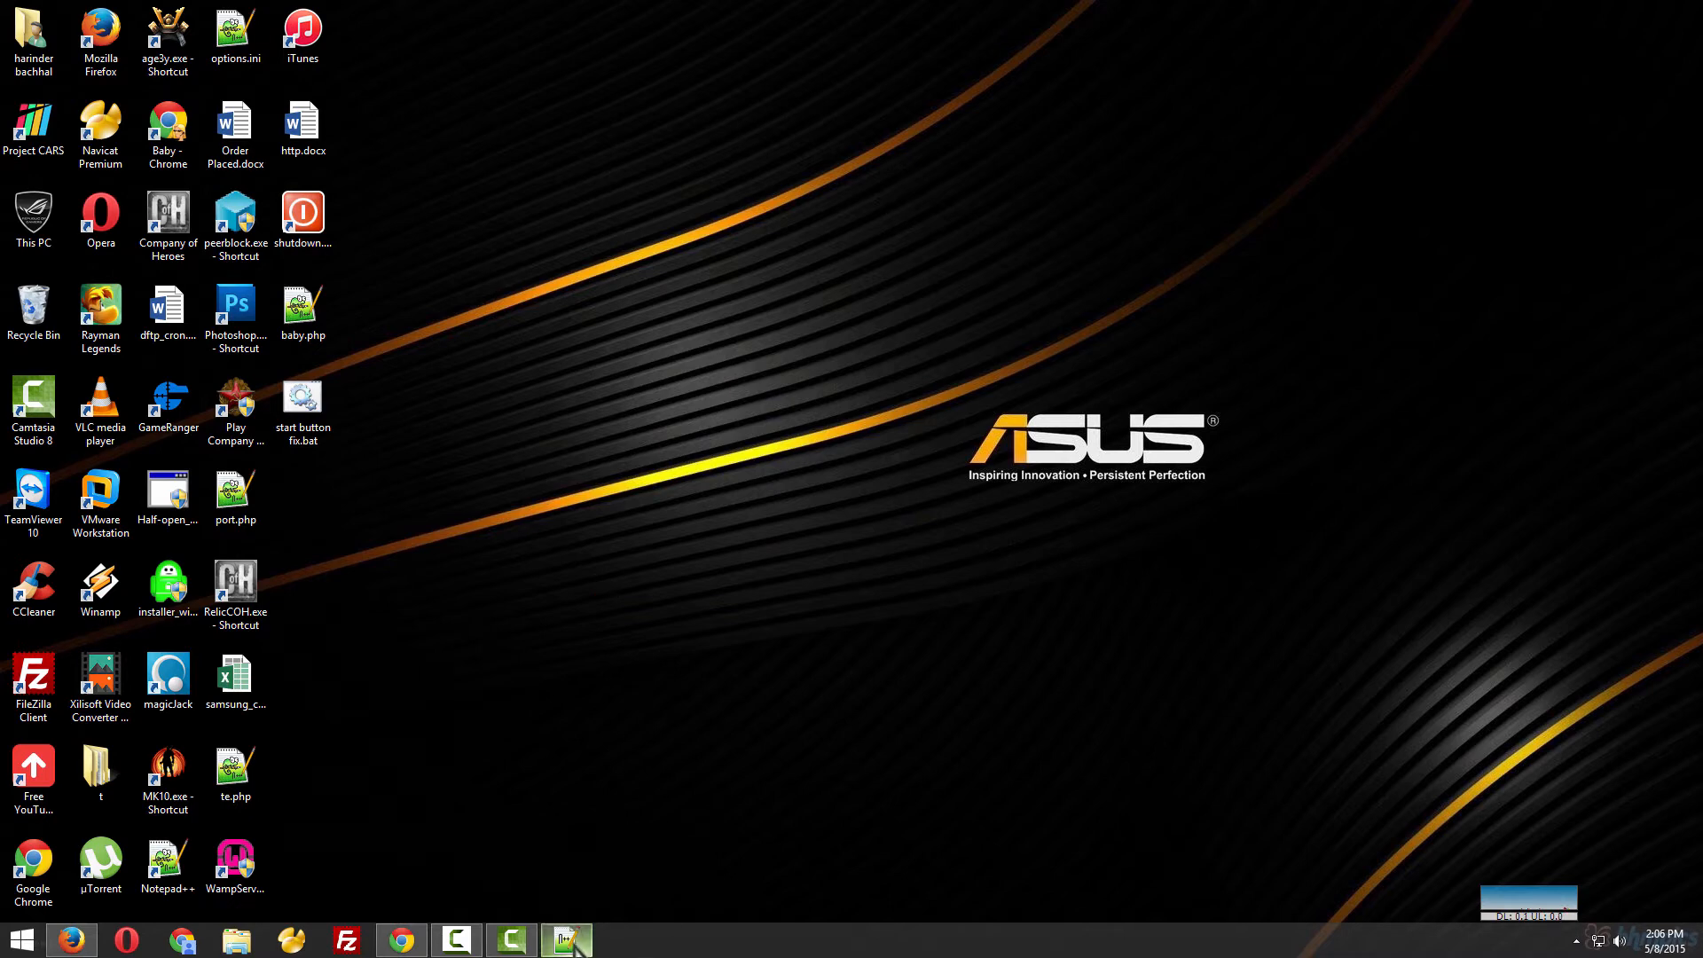
{"action": "mouse_move", "coordinate": [657, 435]}
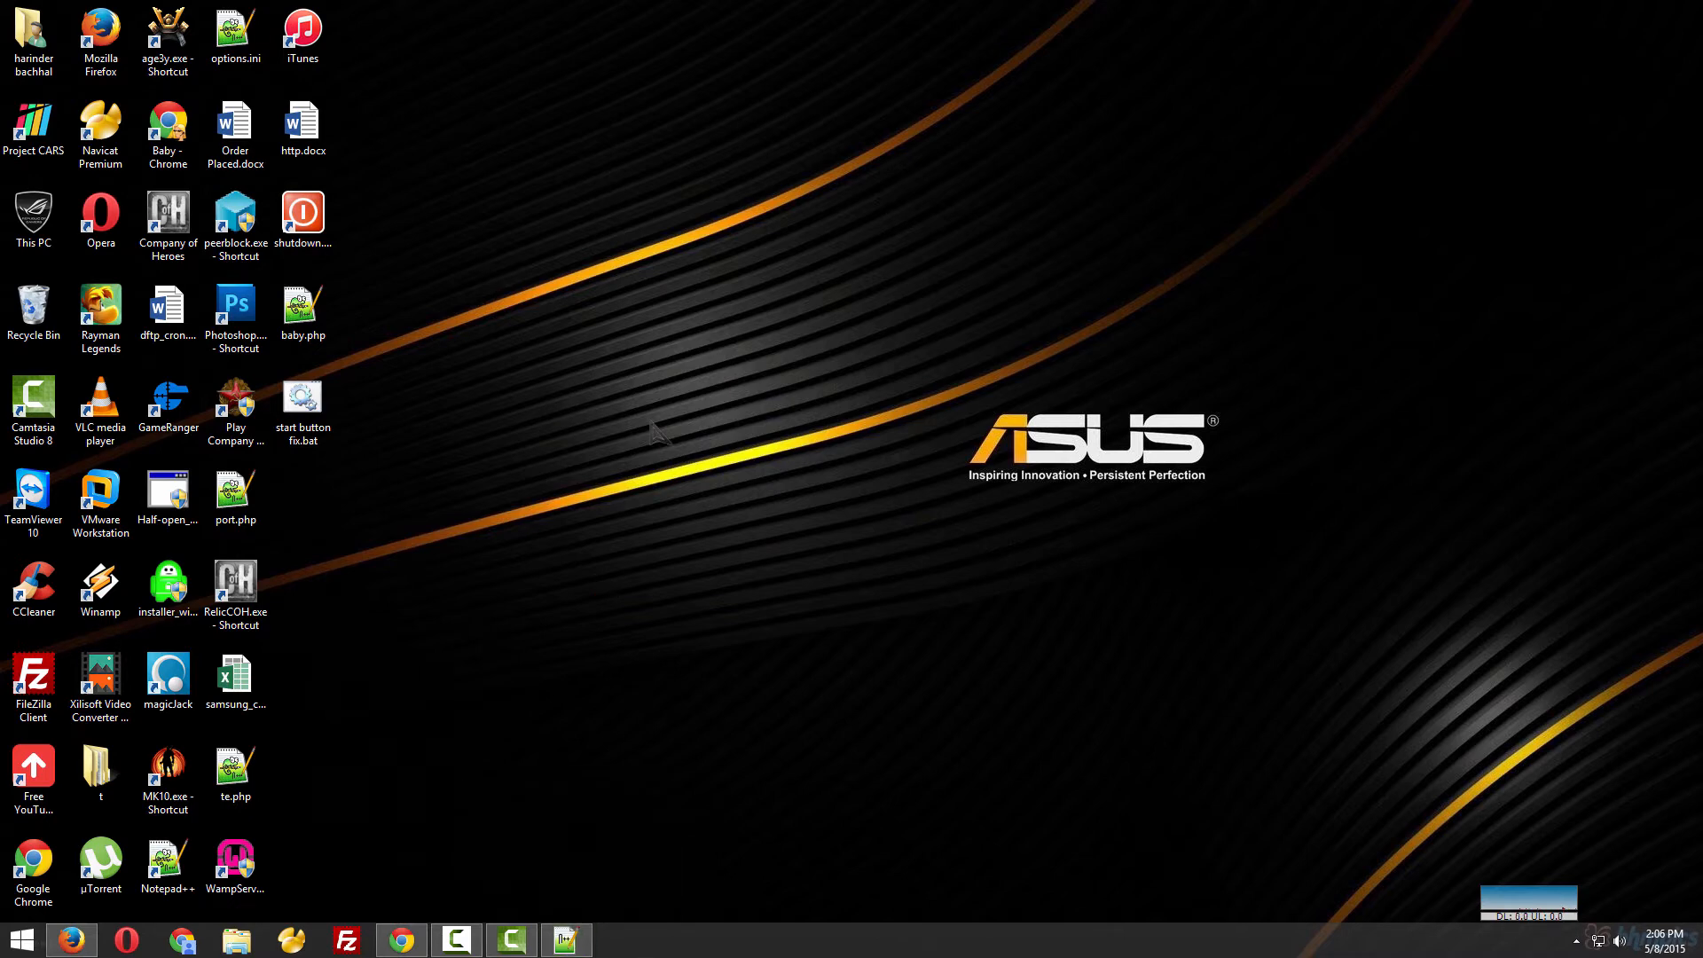
{"action": "mouse_move", "coordinate": [377, 388]}
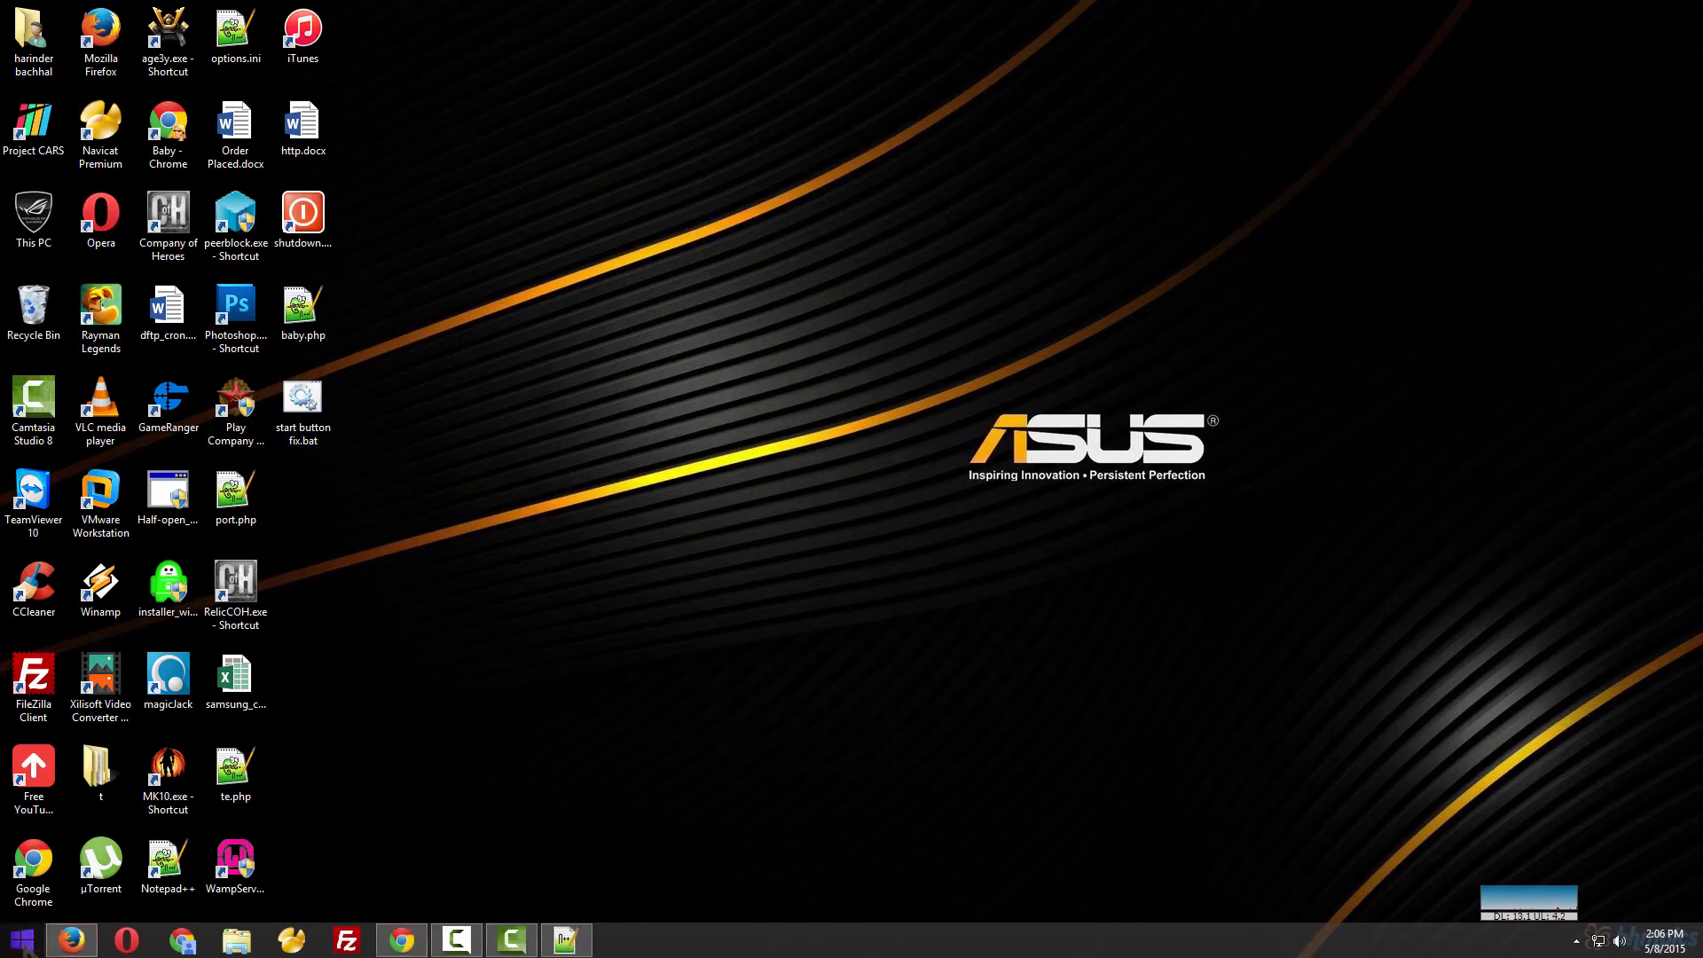
{"action": "mouse_move", "coordinate": [1576, 304]}
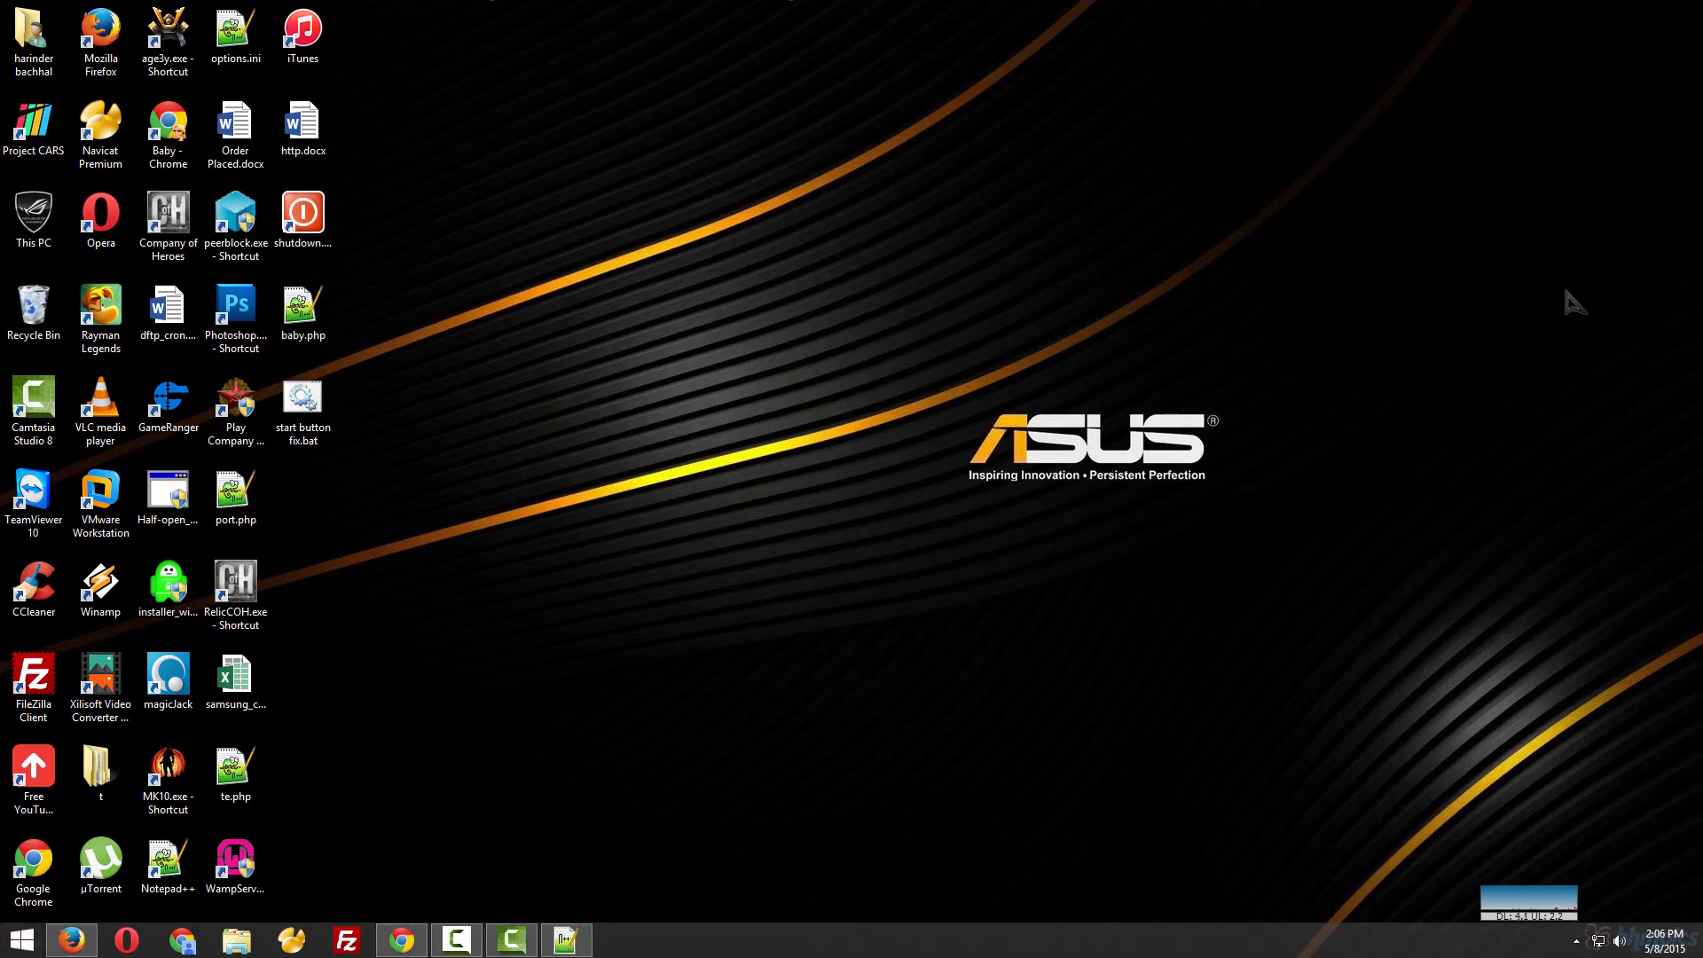
{"action": "mouse_move", "coordinate": [406, 470]}
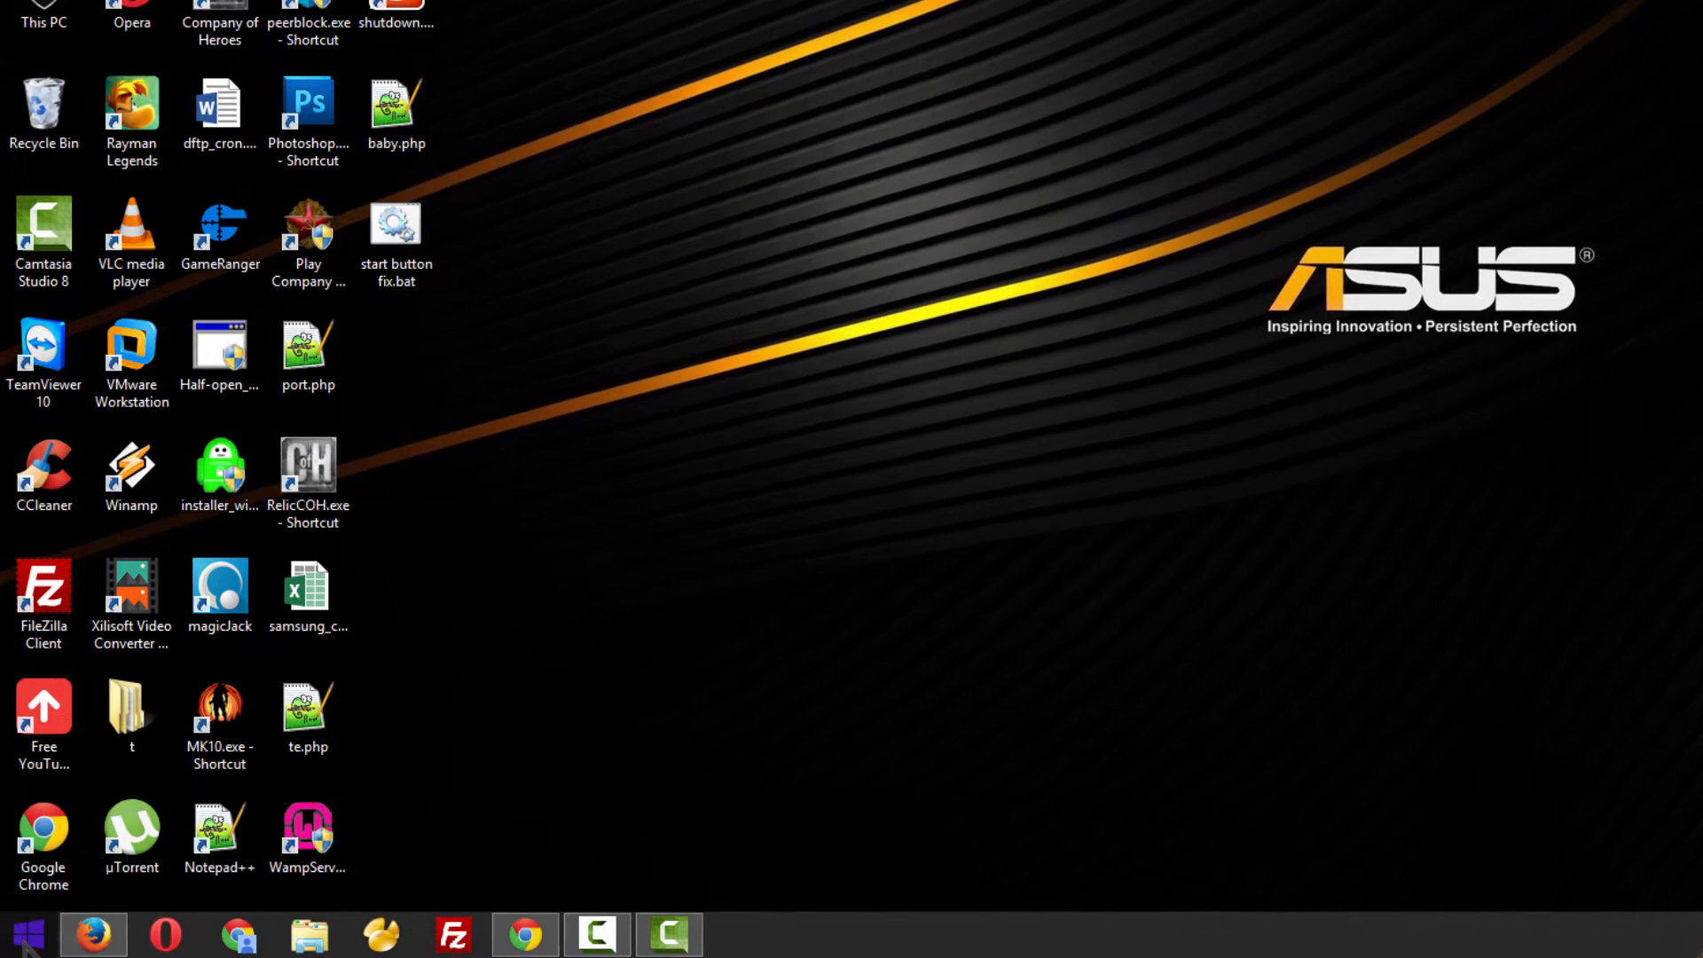
Launch Notepad via Run and paste the taskkill, start explorer.exe and exit commands
{"action": "key", "text": "win+r"}
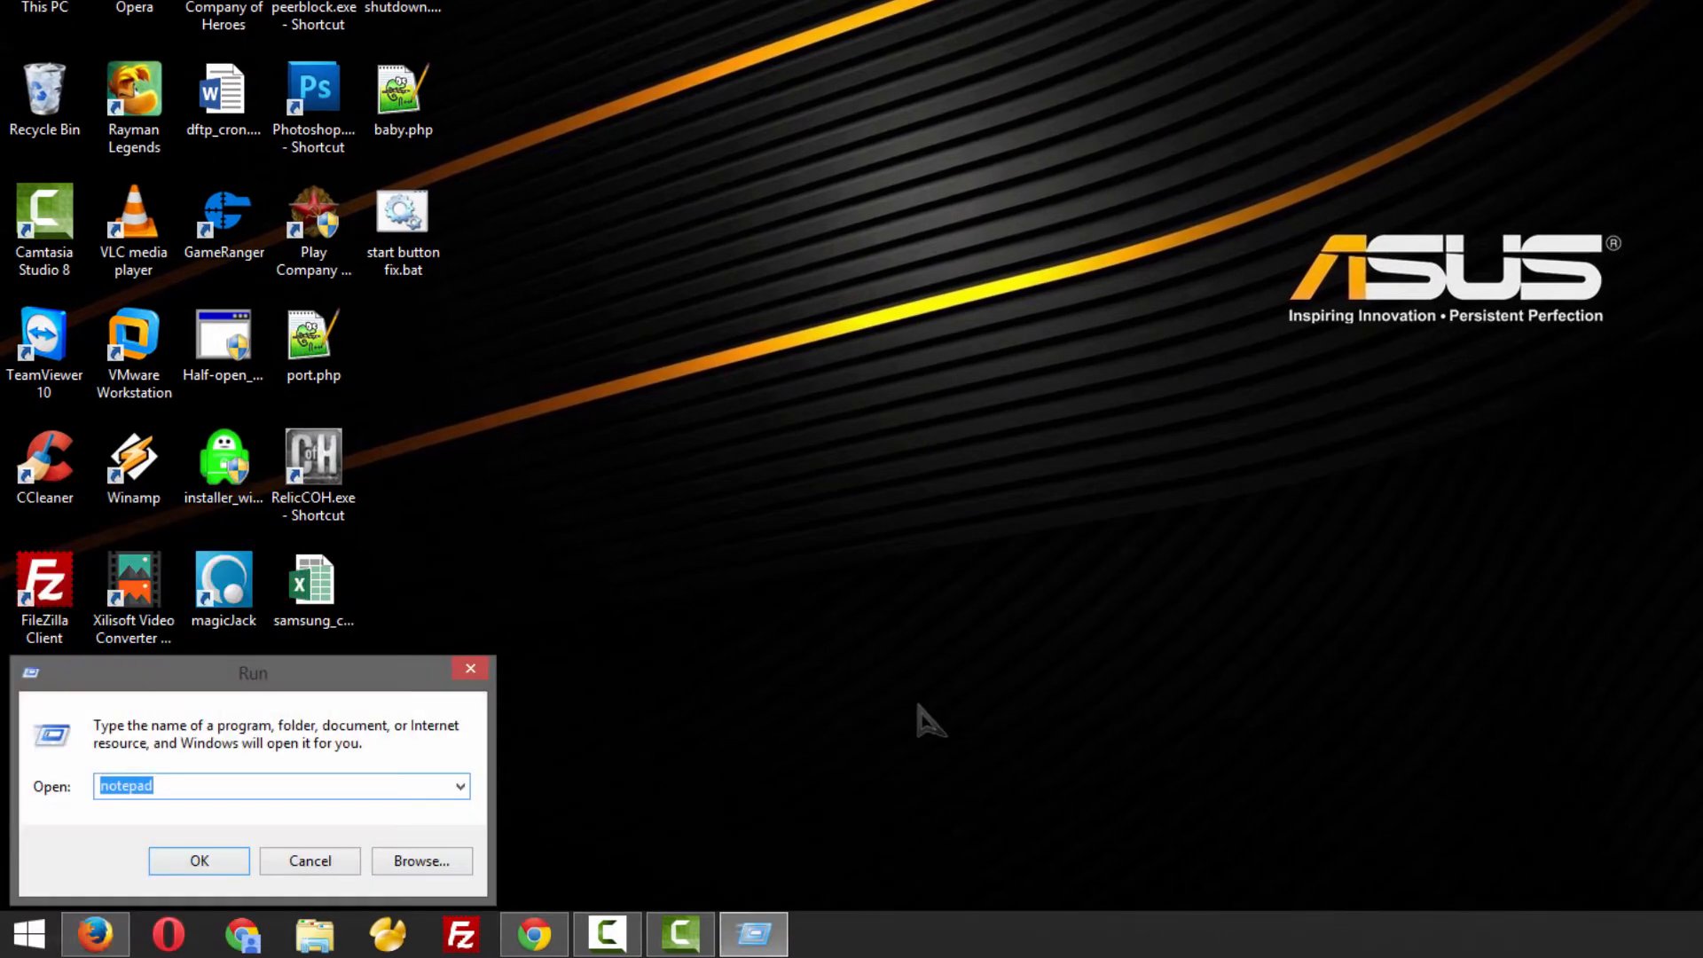
{"action": "left_click", "coordinate": [198, 861]}
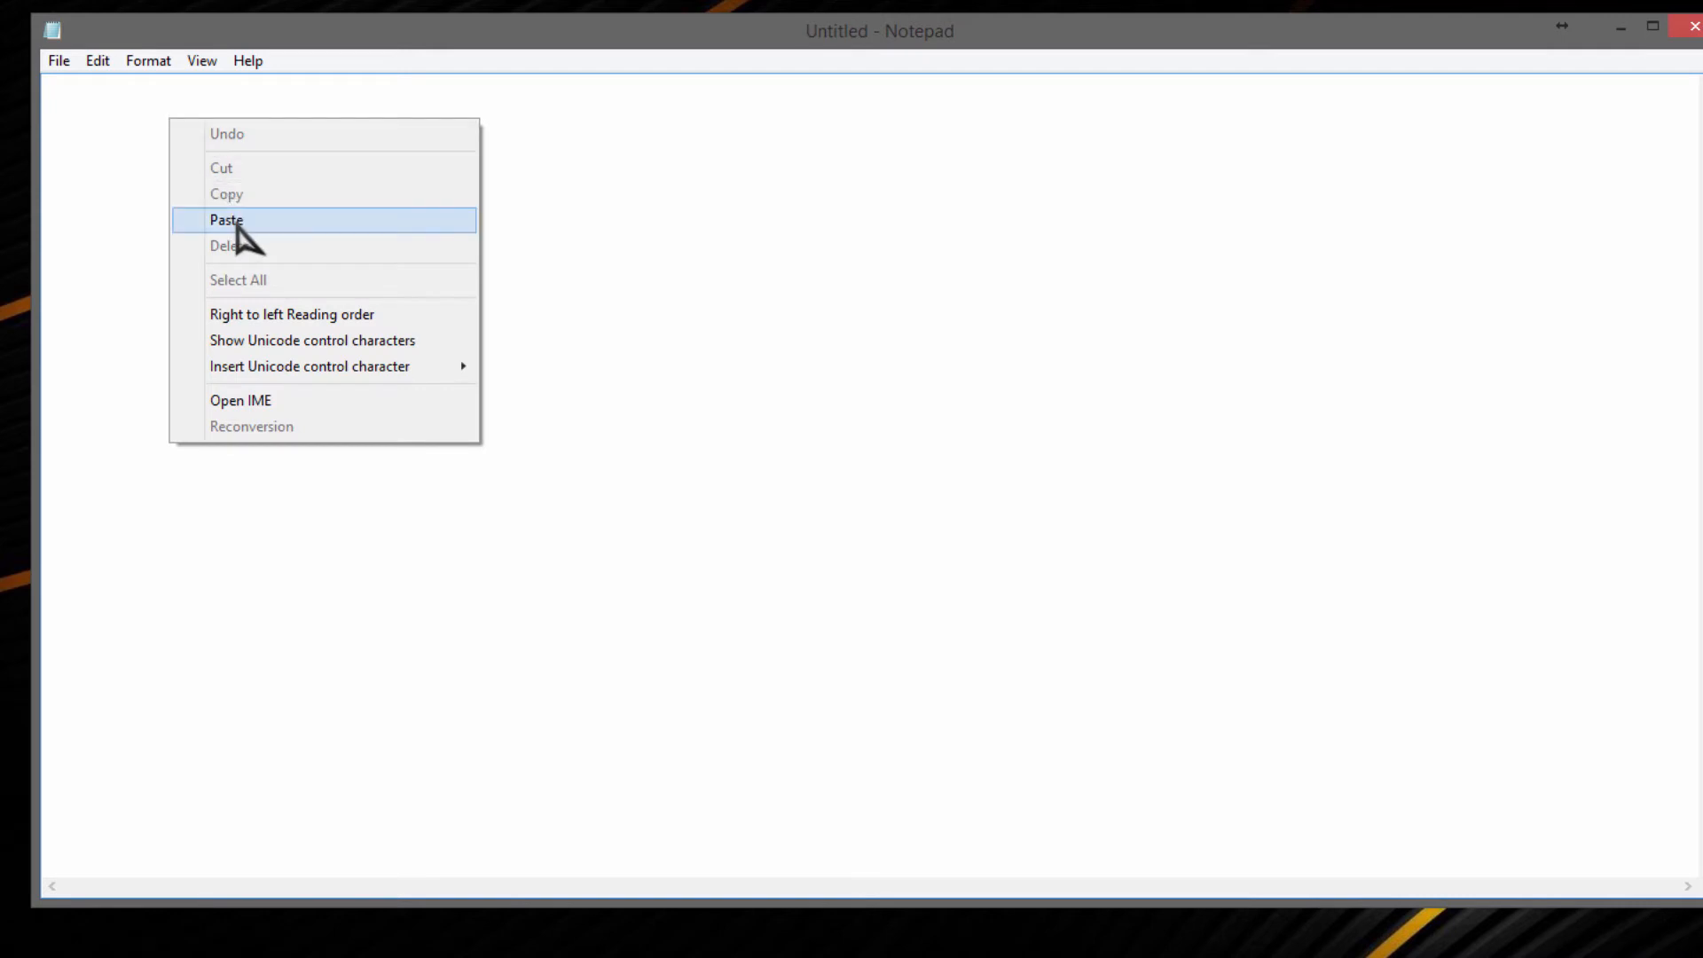
{"action": "left_click", "coordinate": [227, 219]}
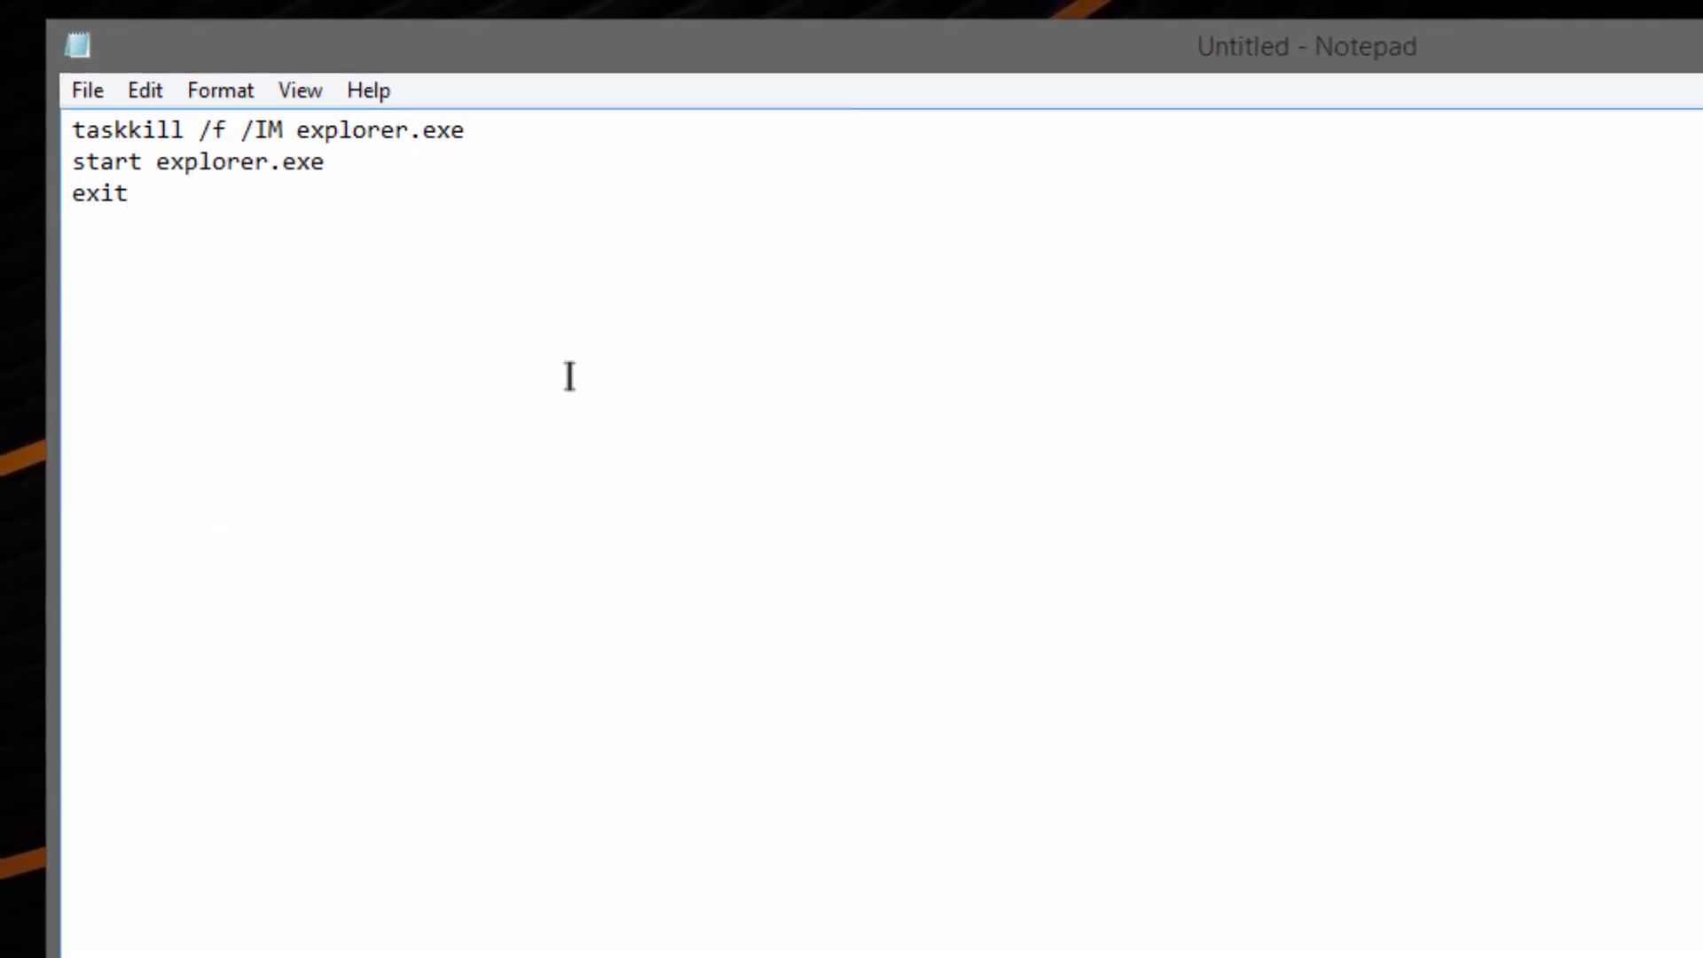
{"action": "mouse_move", "coordinate": [337, 326]}
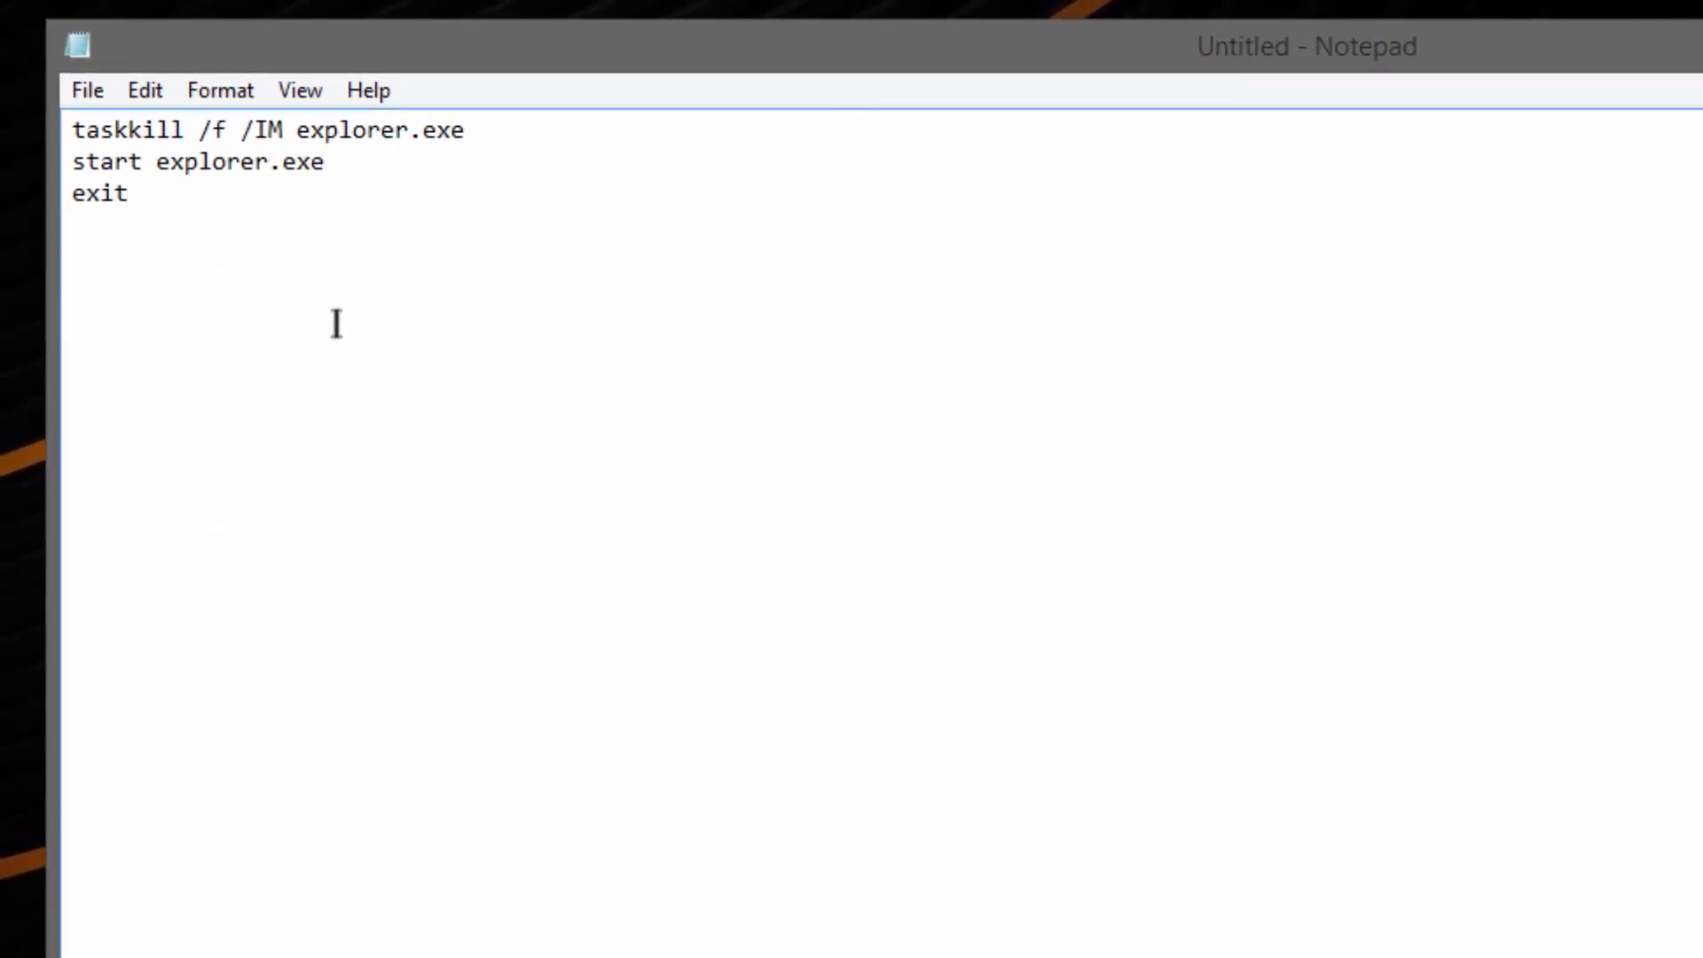
Save the note to the Desktop under the name fix.bat
{"action": "left_click", "coordinate": [87, 89]}
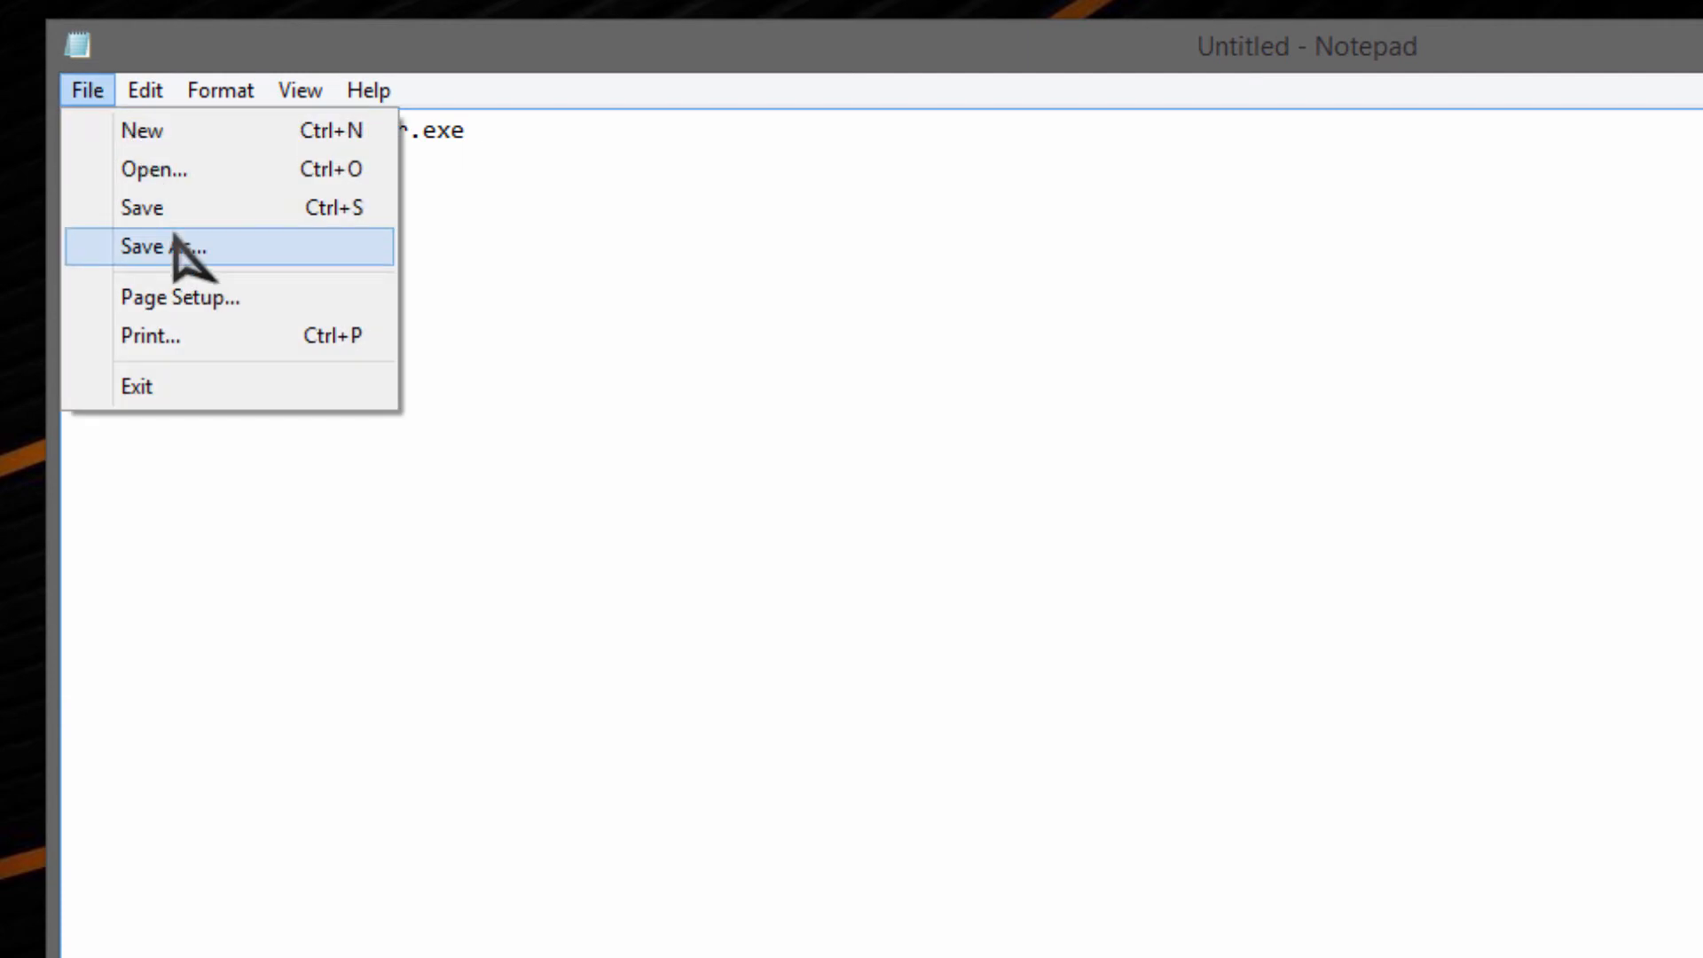
{"action": "left_click", "coordinate": [163, 248]}
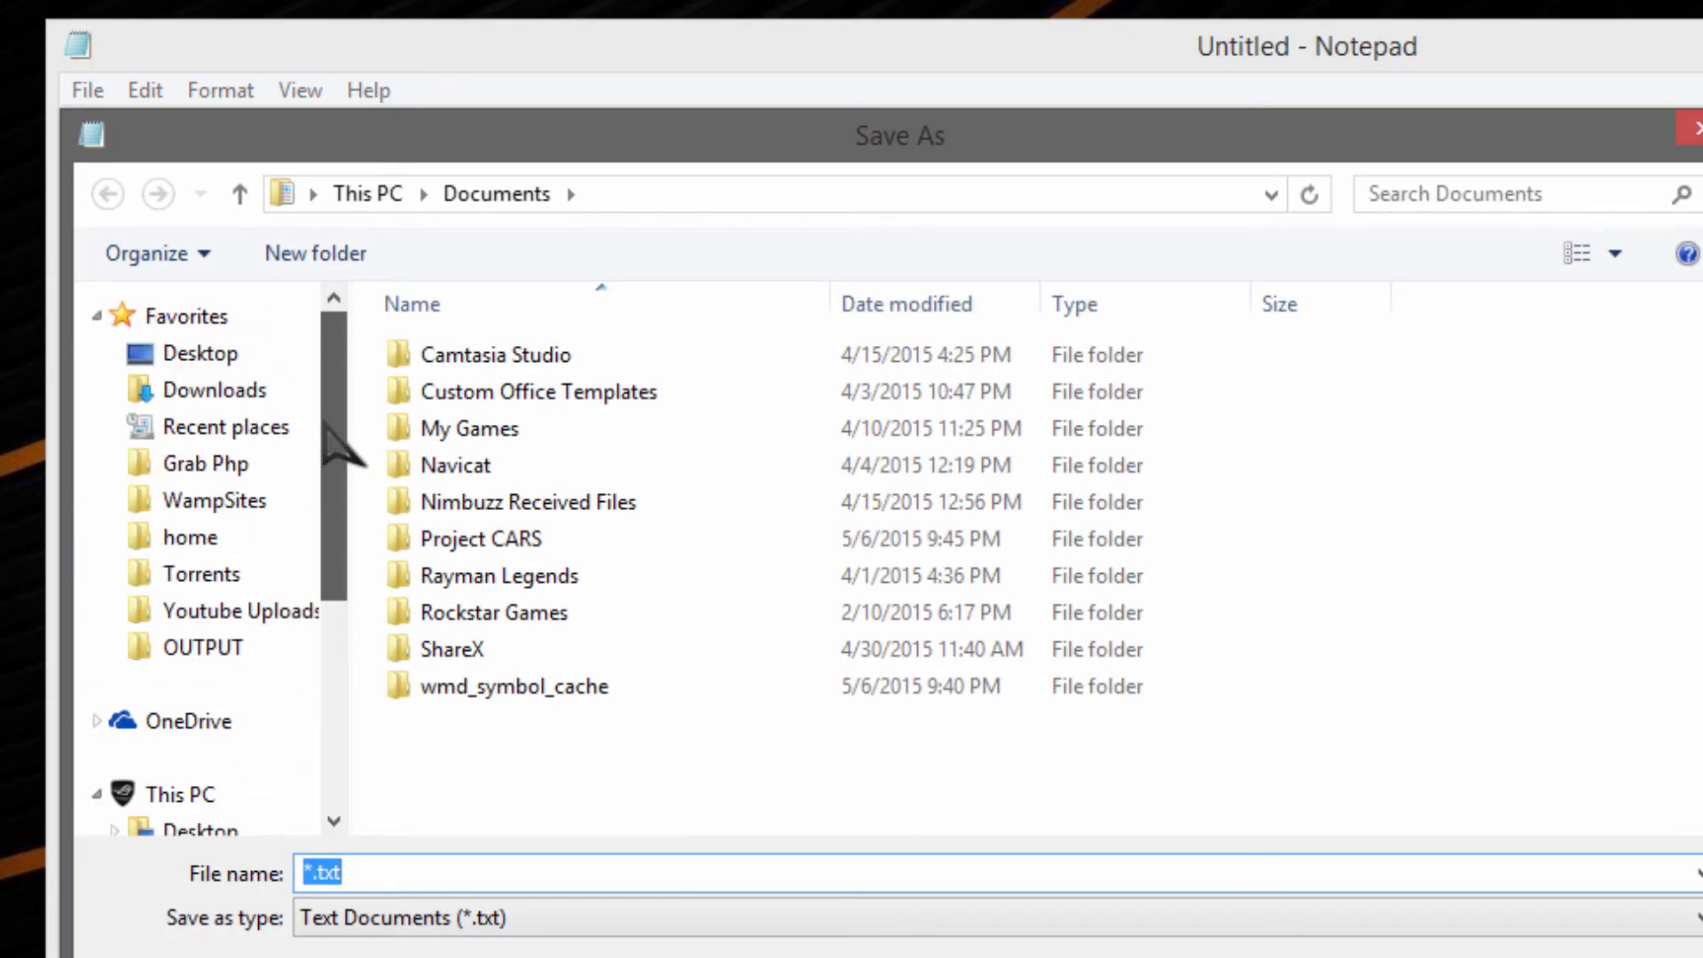
{"action": "left_click", "coordinate": [202, 353]}
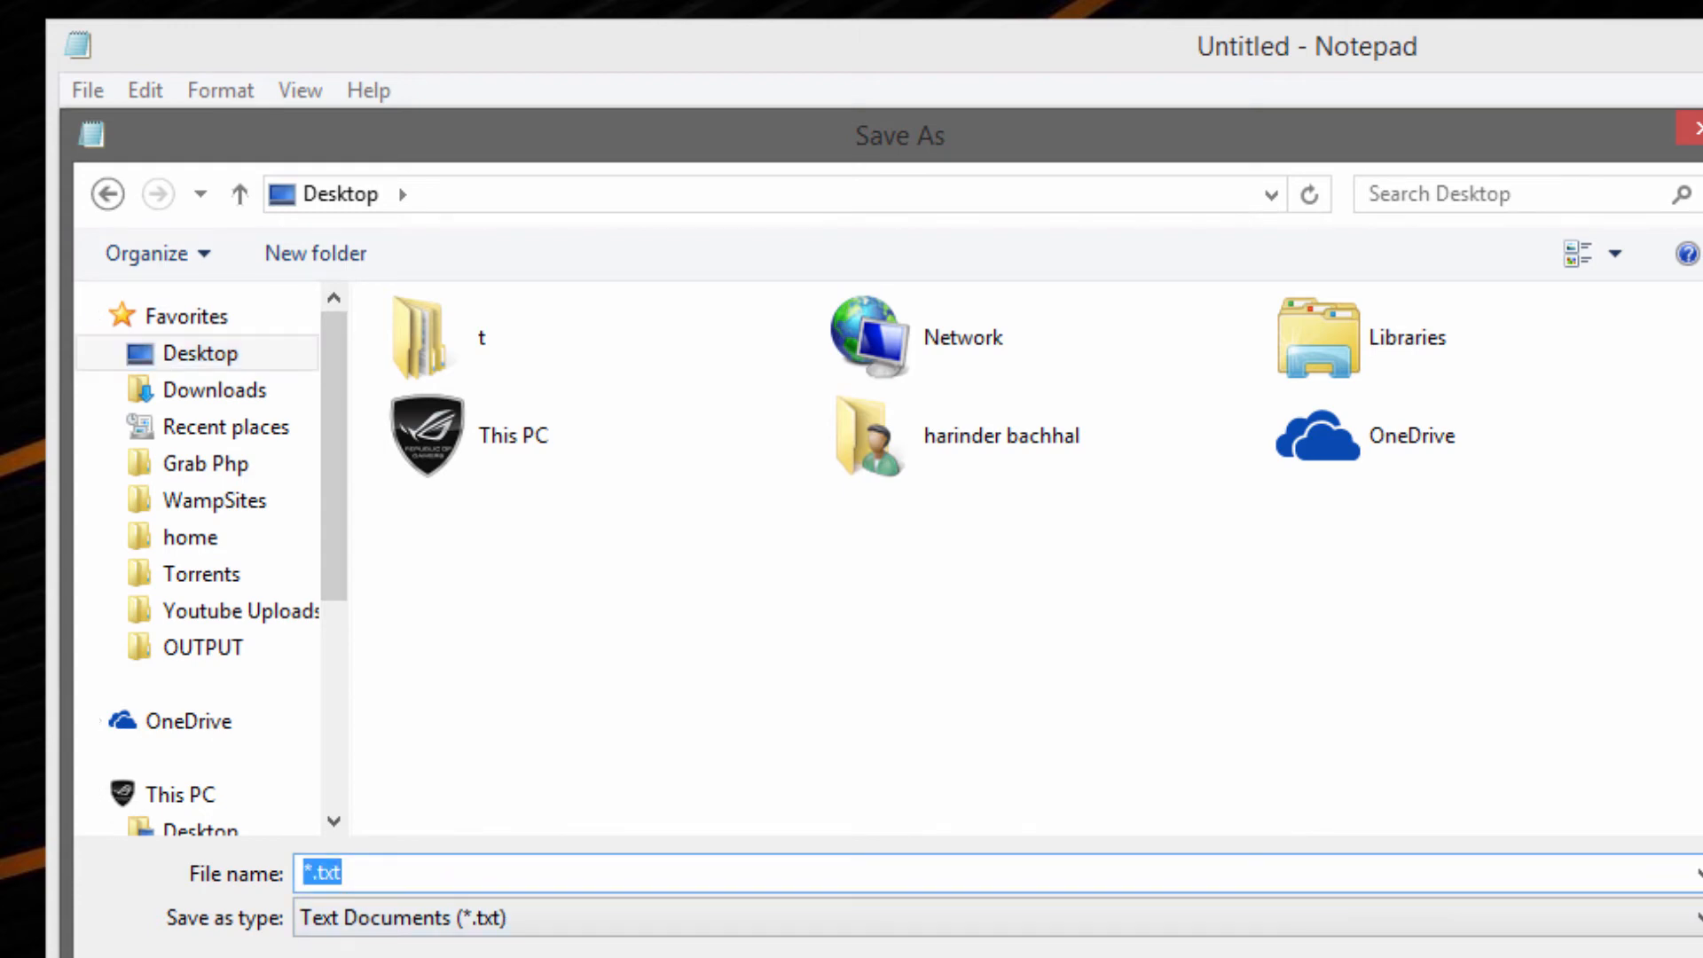
{"action": "type", "text": "fix.,"}
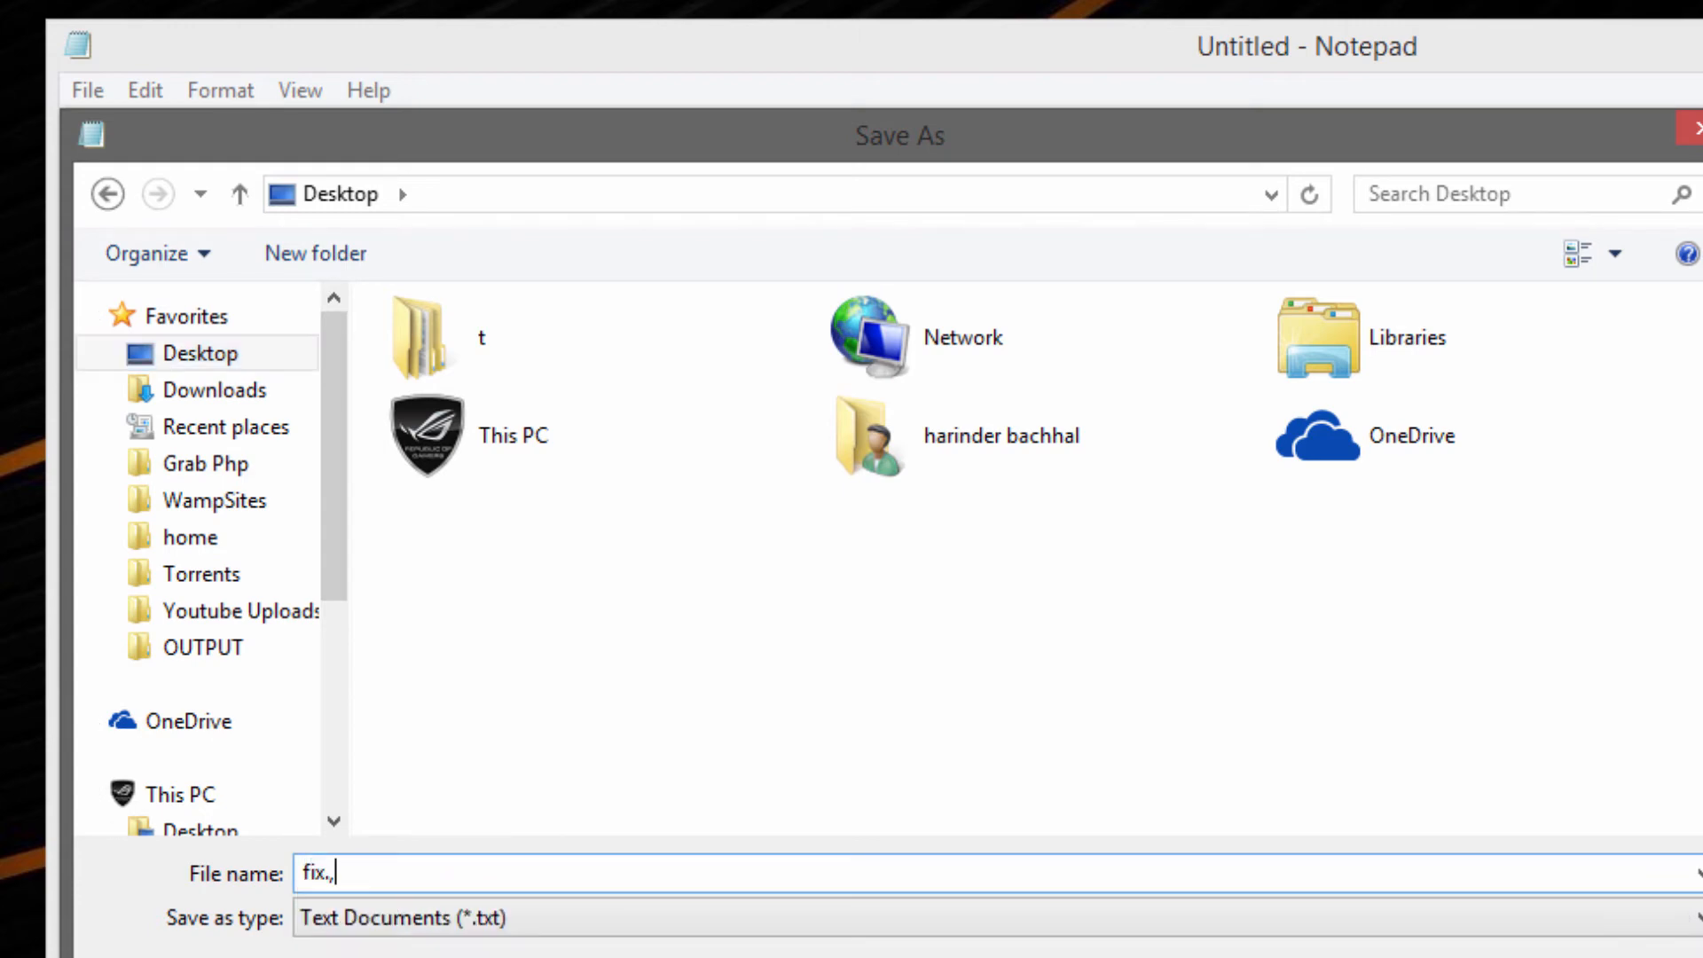
{"action": "type", "text": "b"}
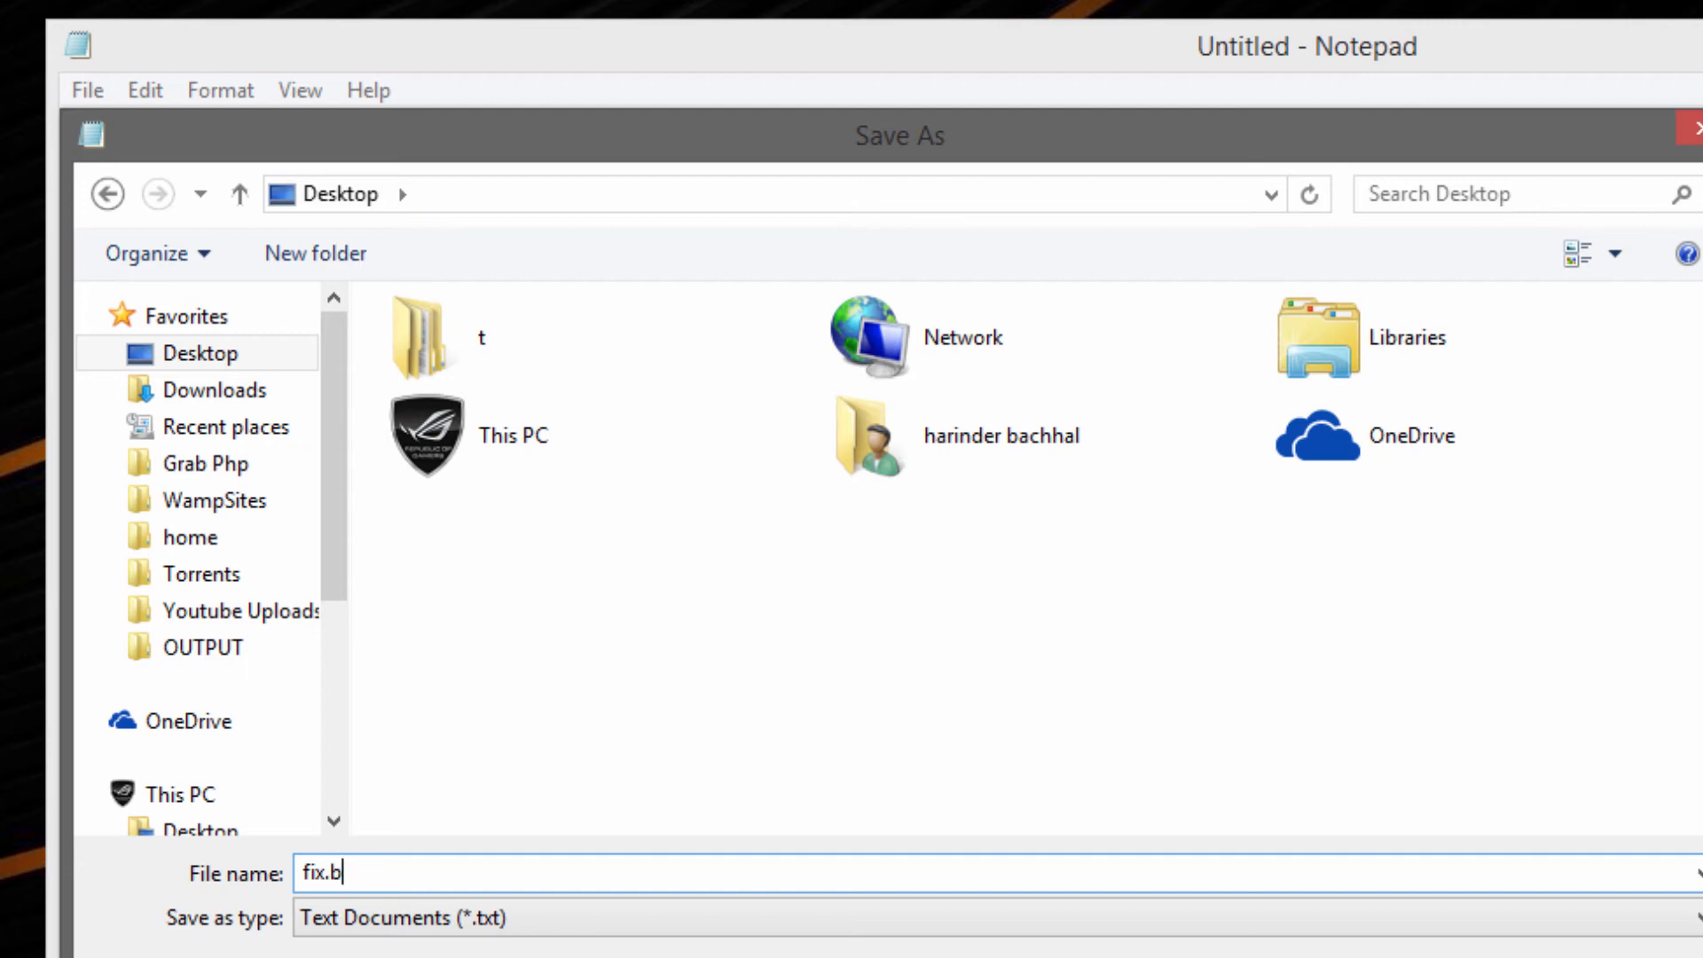
{"action": "type", "text": "at"}
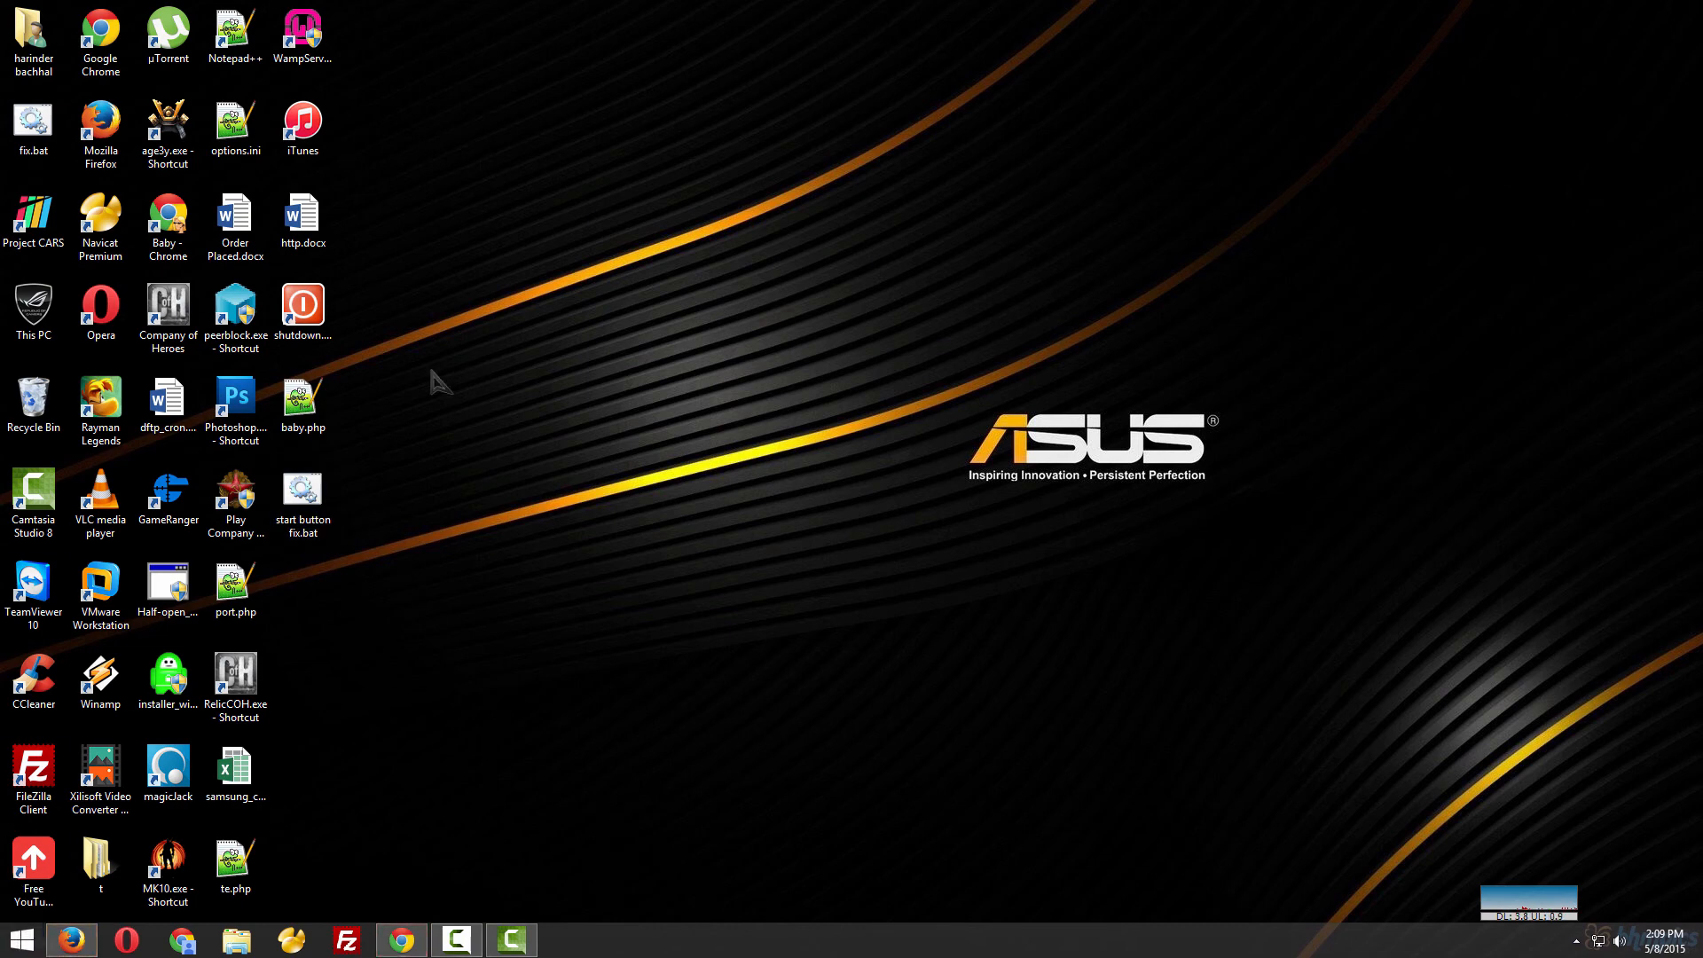
{"action": "mouse_move", "coordinate": [474, 587]}
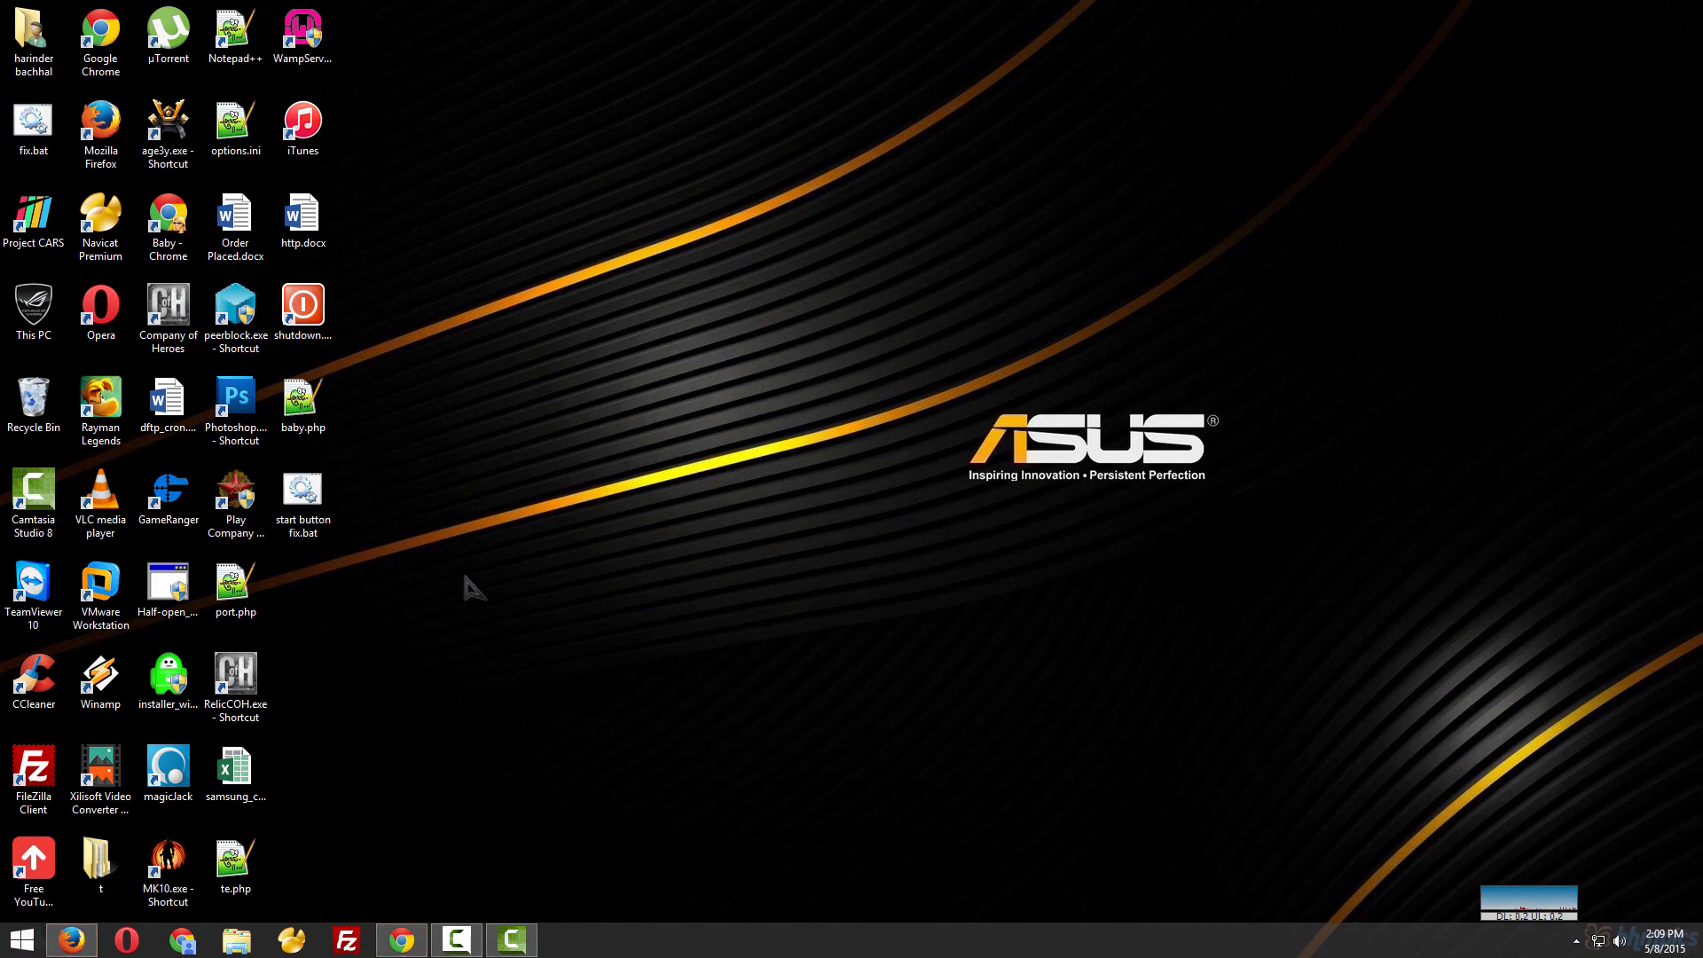
Run fix.bat from the desktop to restart Explorer
{"action": "left_click", "coordinate": [33, 127]}
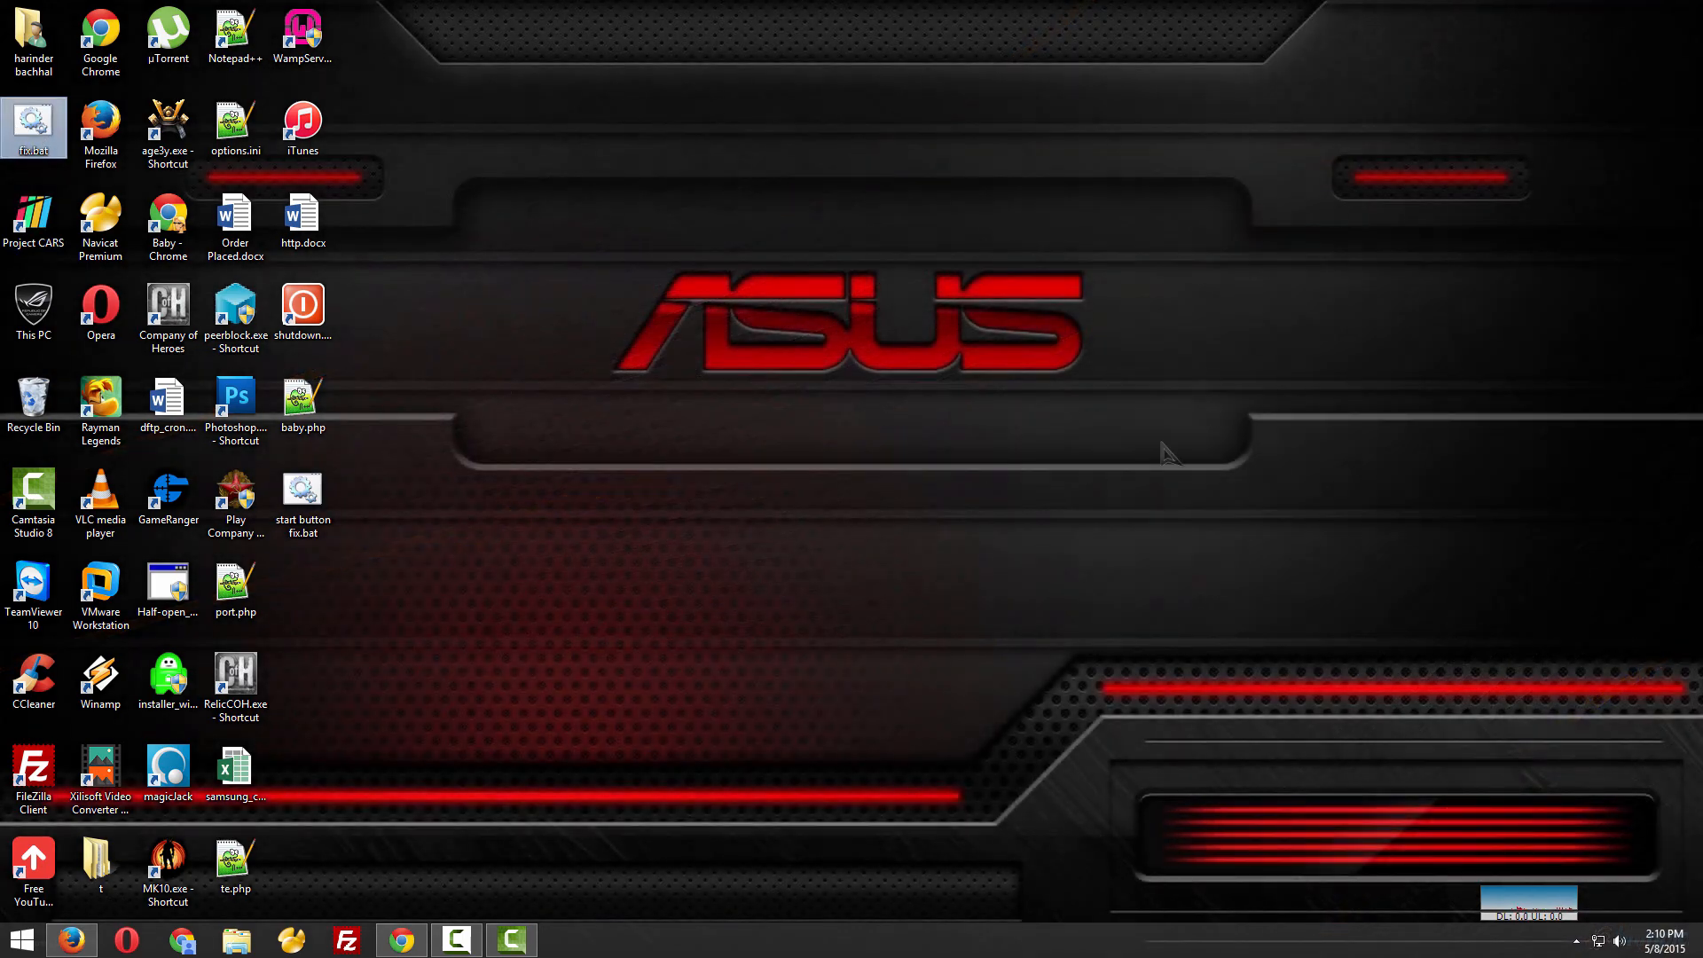
{"action": "mouse_move", "coordinate": [1013, 461]}
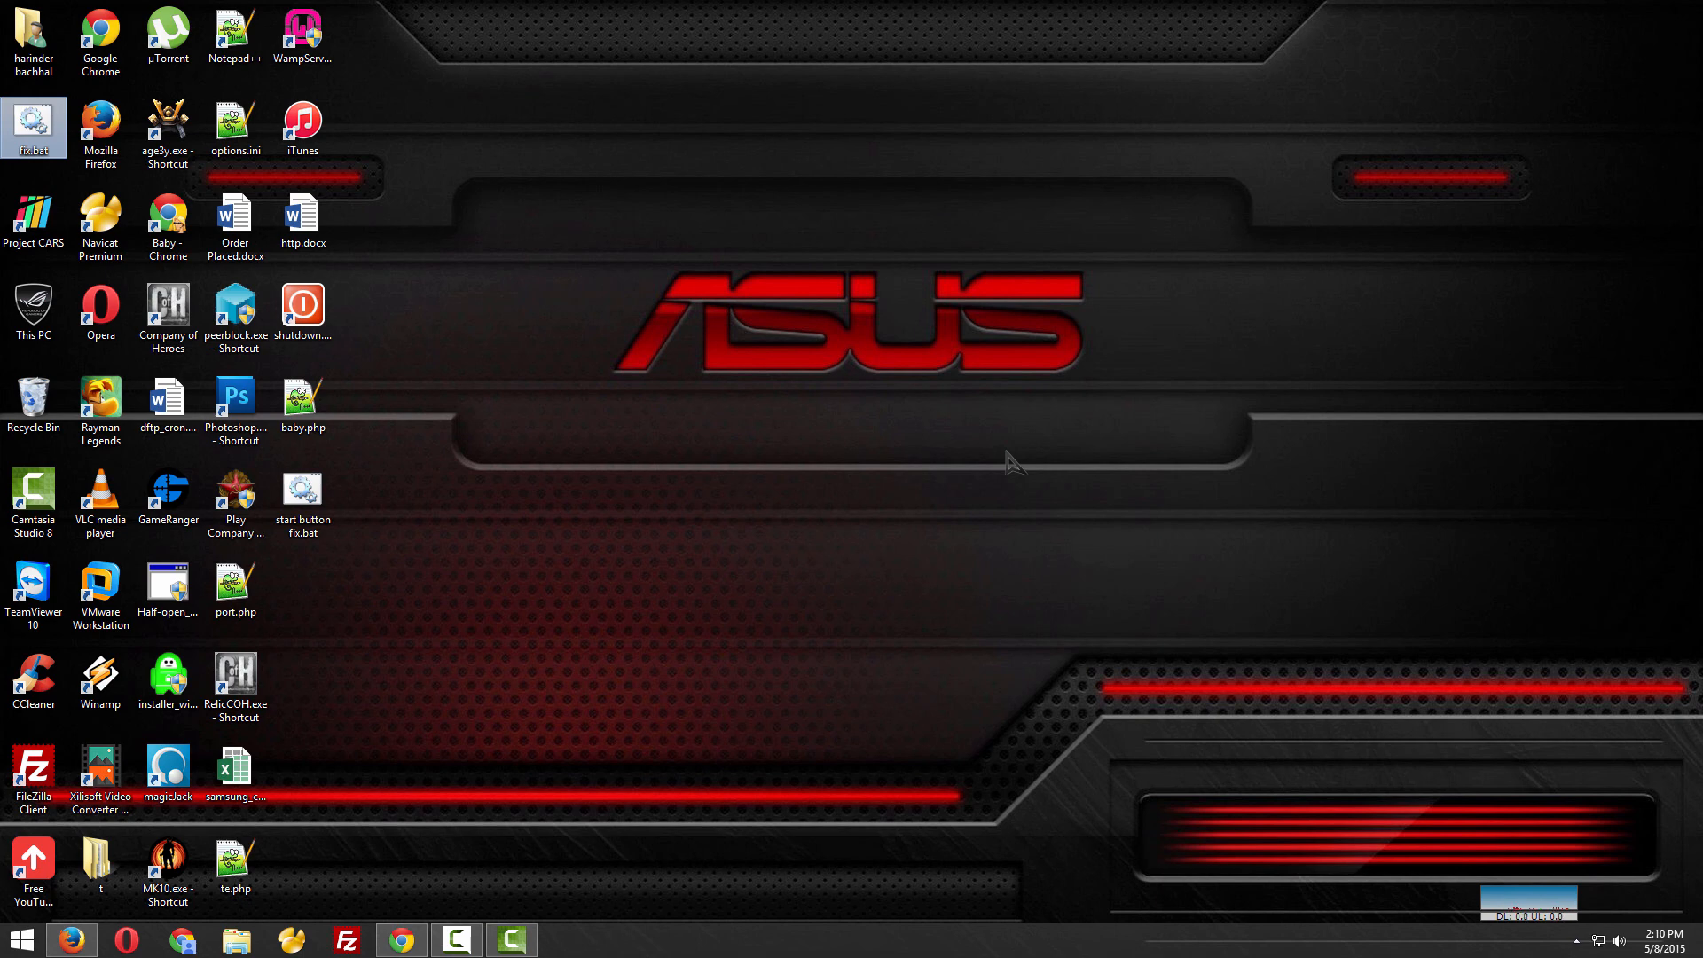
{"action": "mouse_move", "coordinate": [940, 552]}
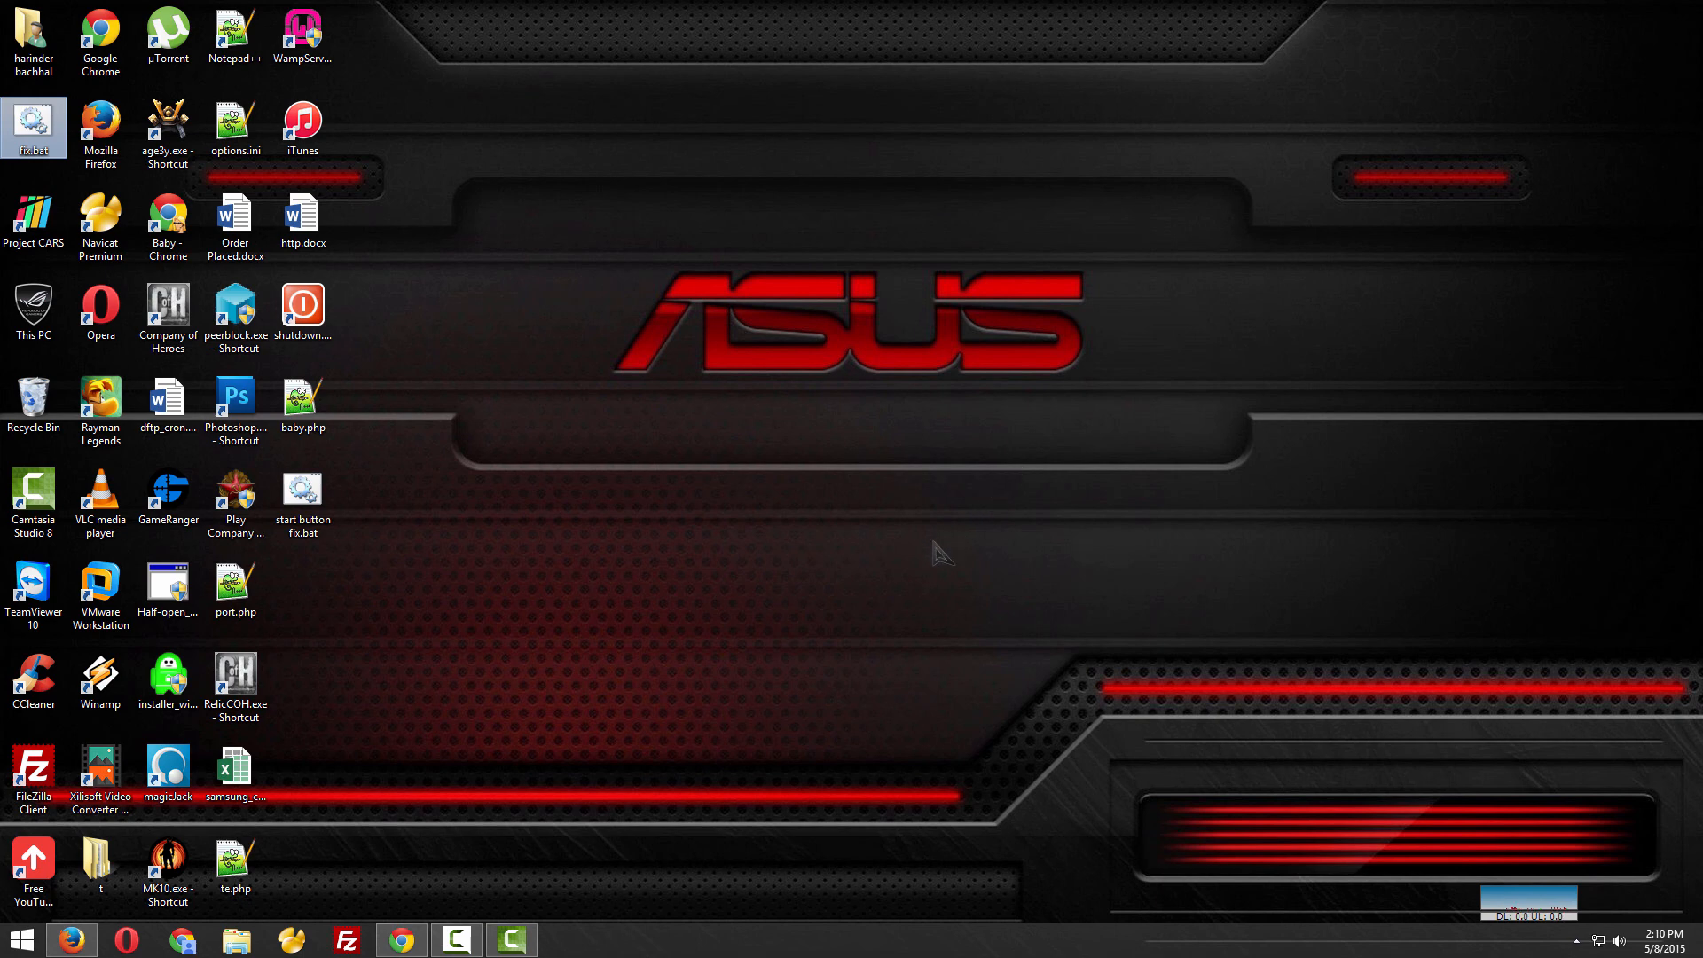